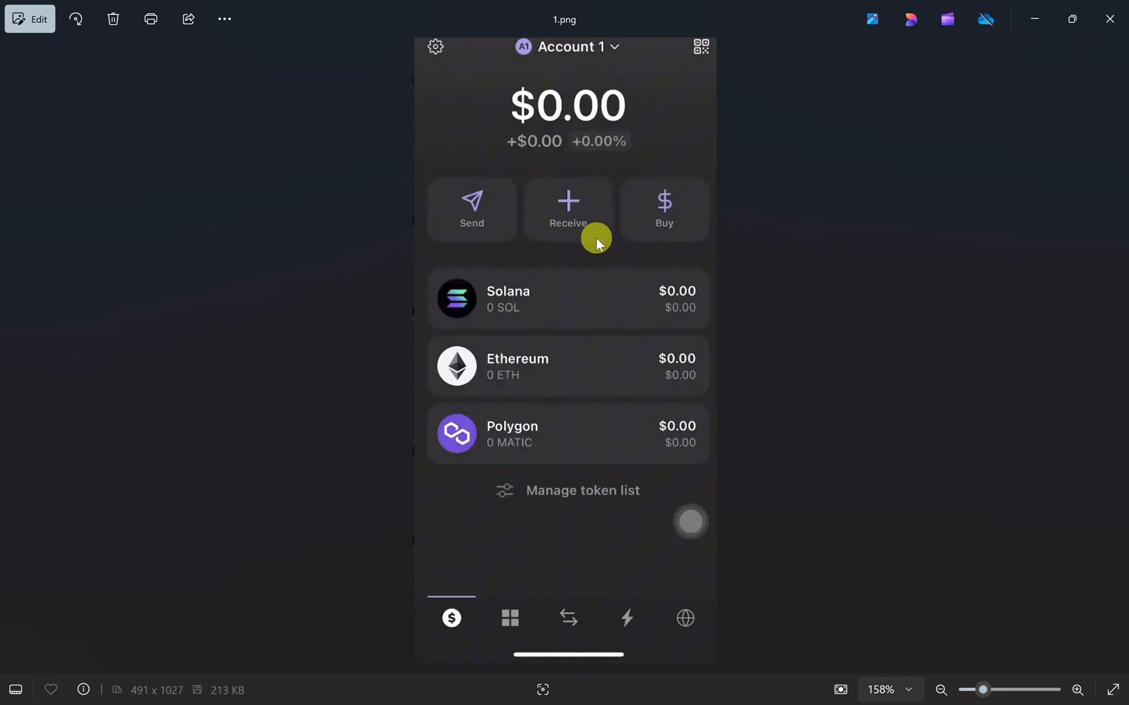
pyautogui.moveTo(472, 210)
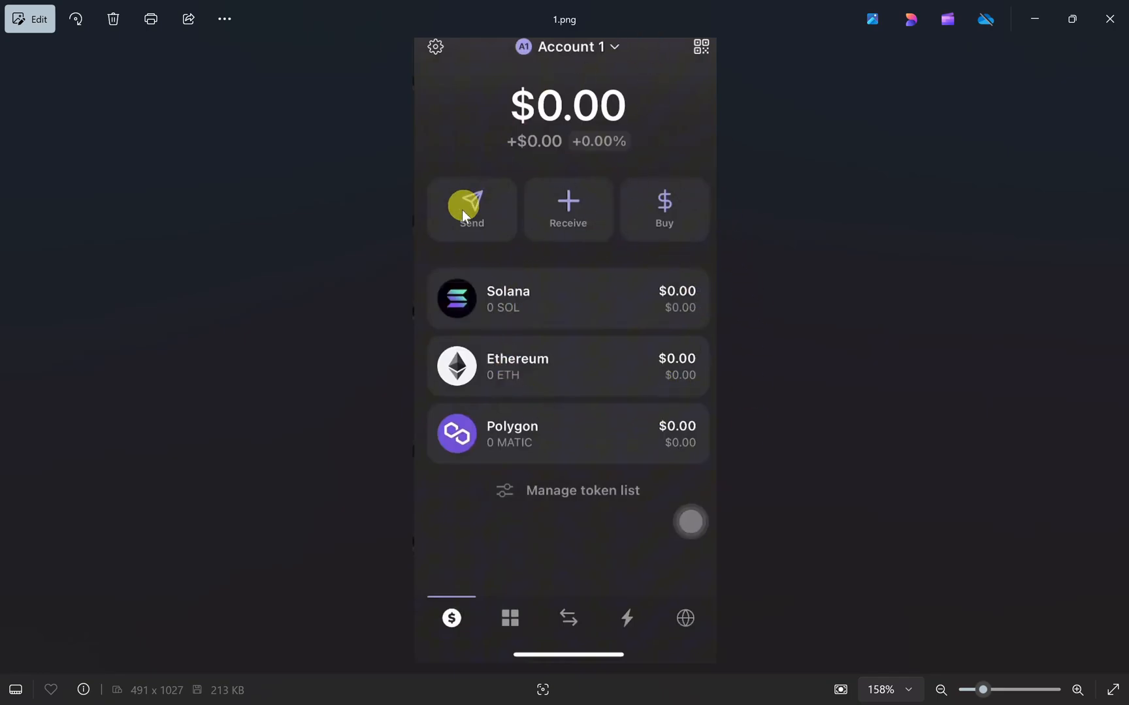
pyautogui.moveTo(588, 277)
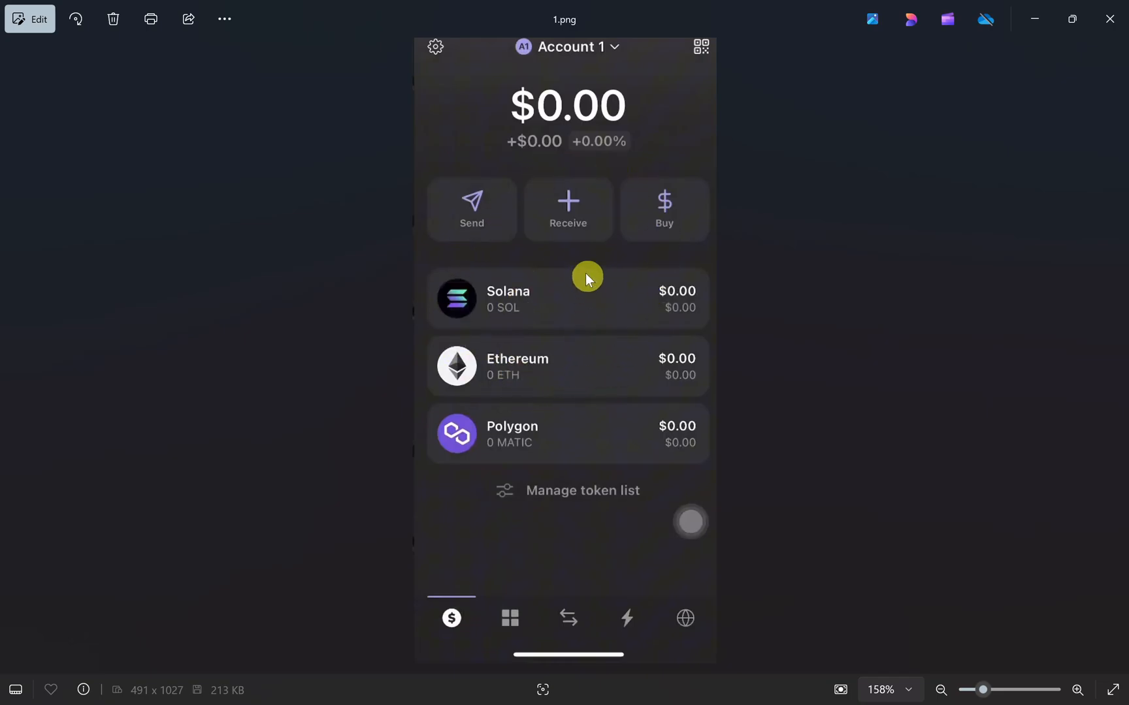
pyautogui.moveTo(507, 146)
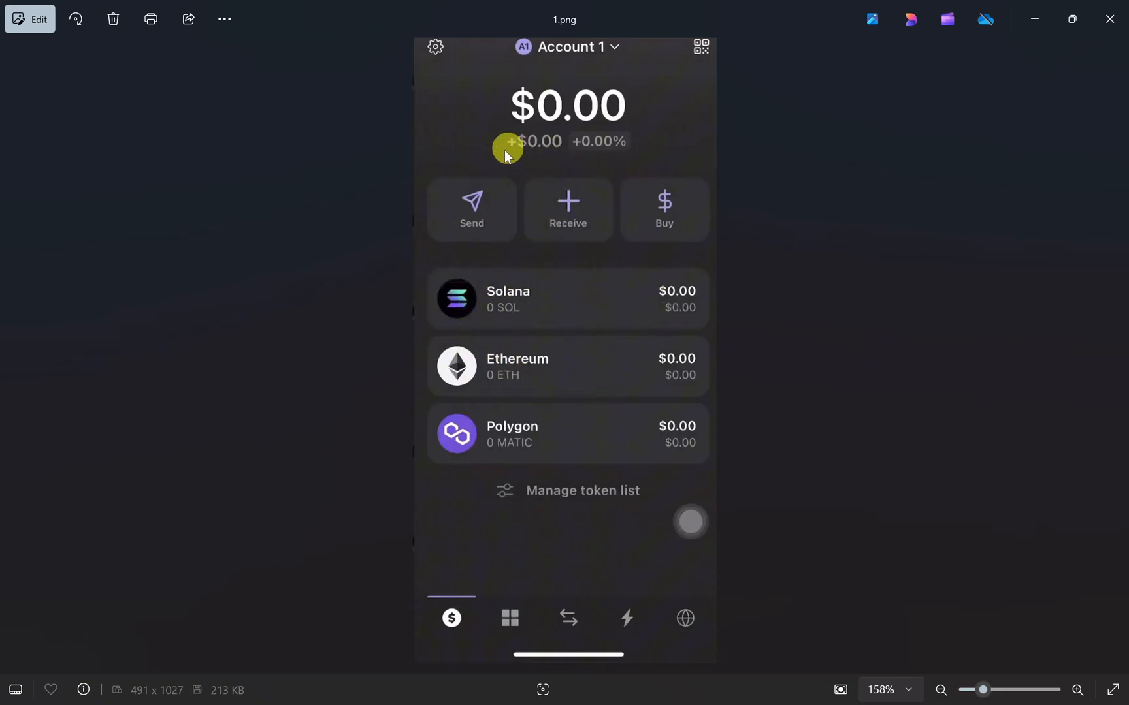
pyautogui.moveTo(495, 403)
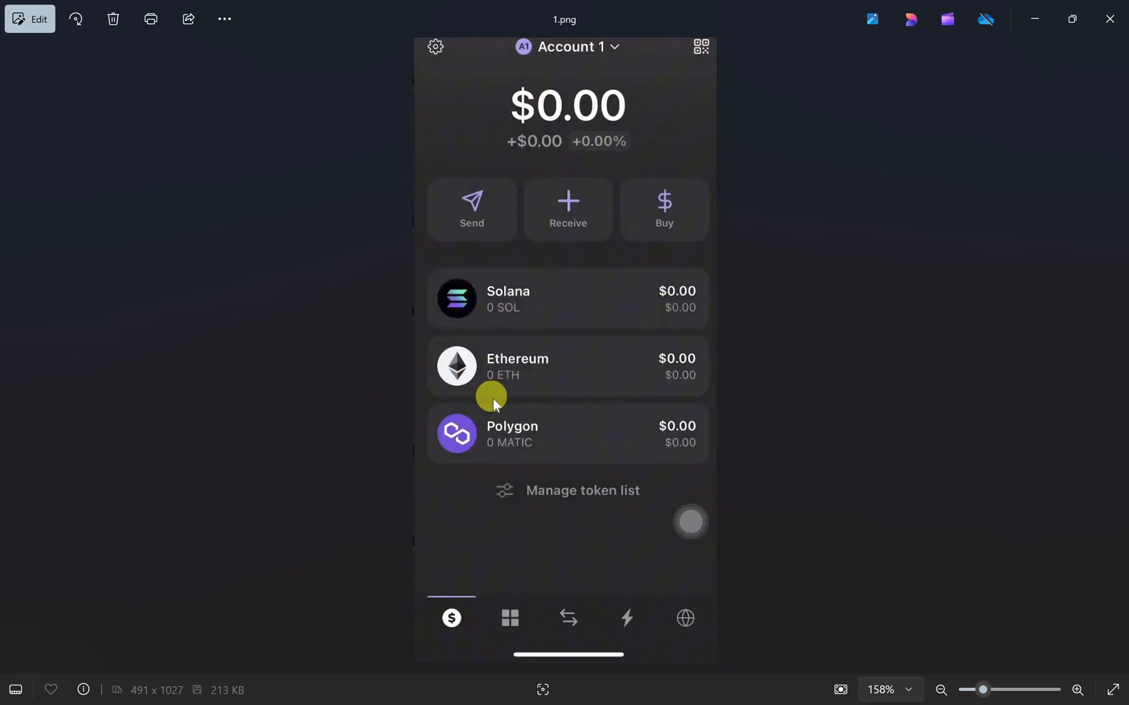
pyautogui.moveTo(639, 203)
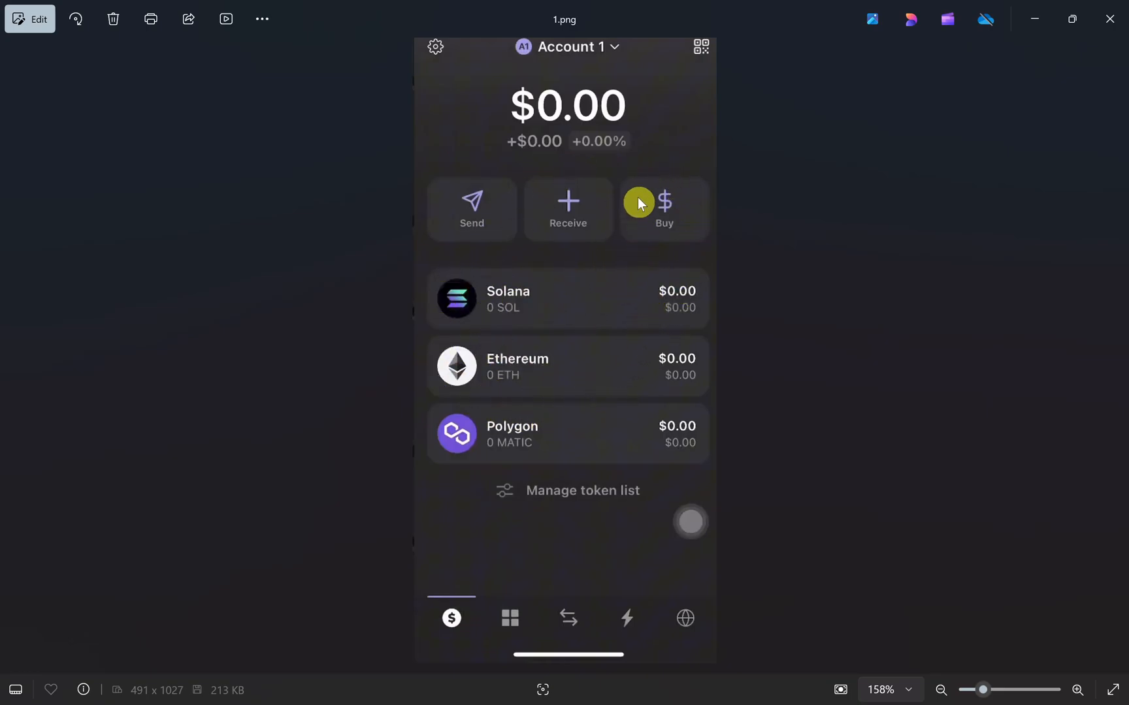
pyautogui.moveTo(730, 179)
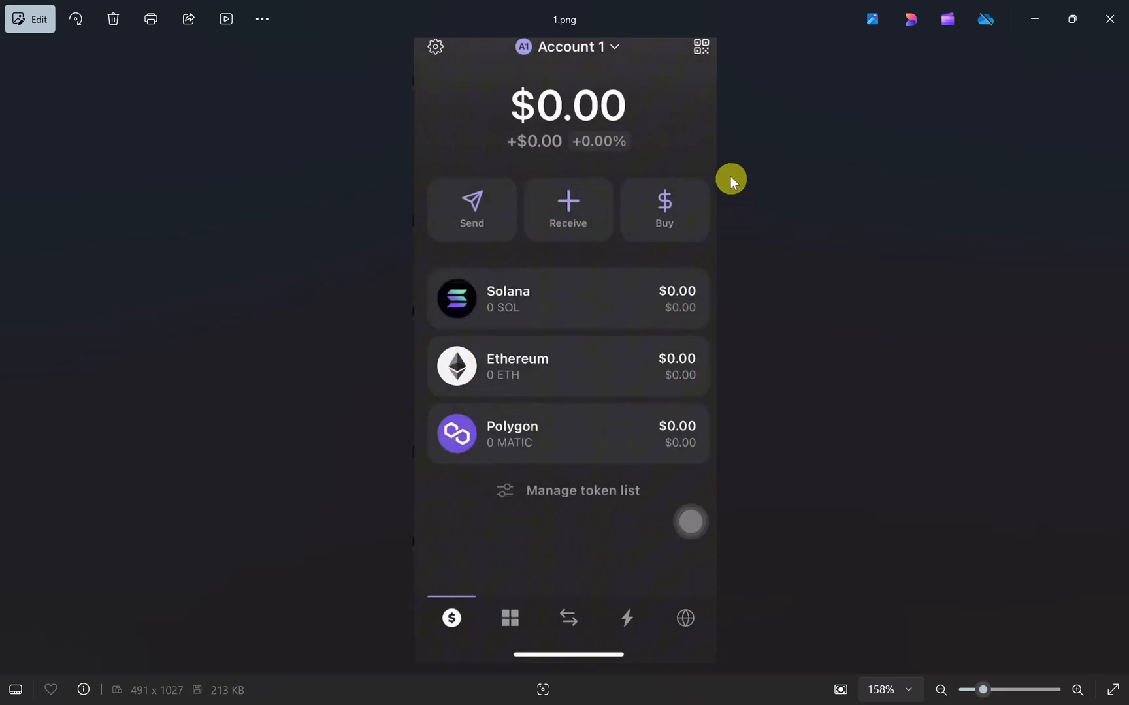
pyautogui.moveTo(724, 220)
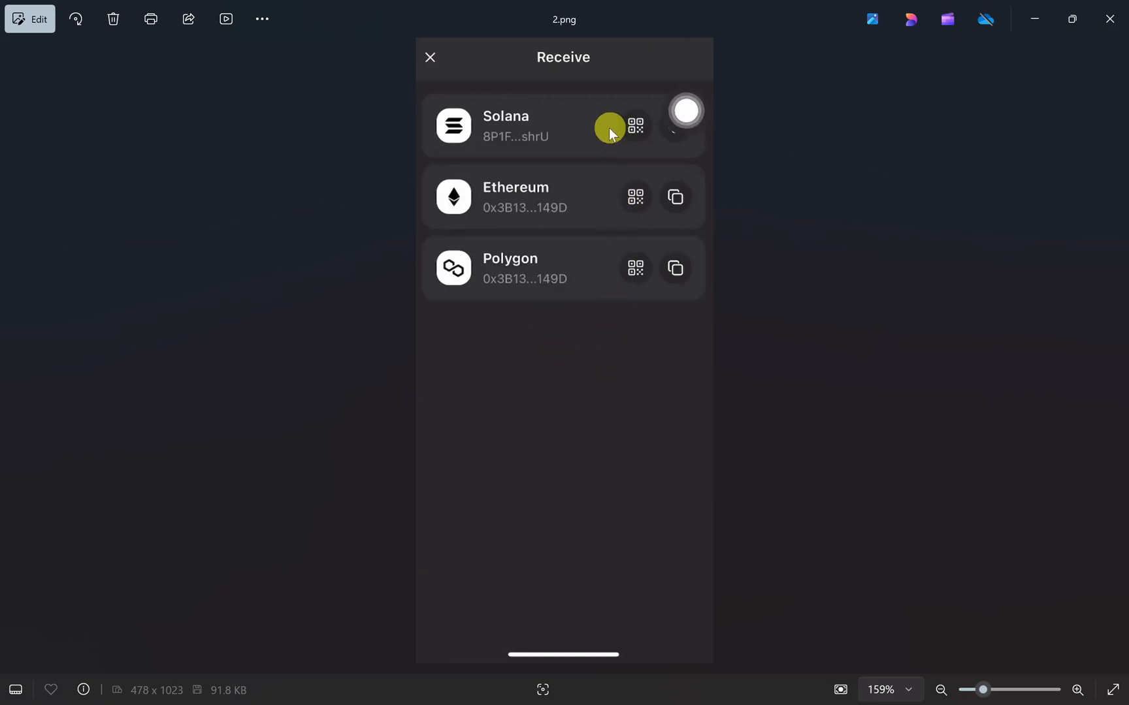
pyautogui.moveTo(666, 139)
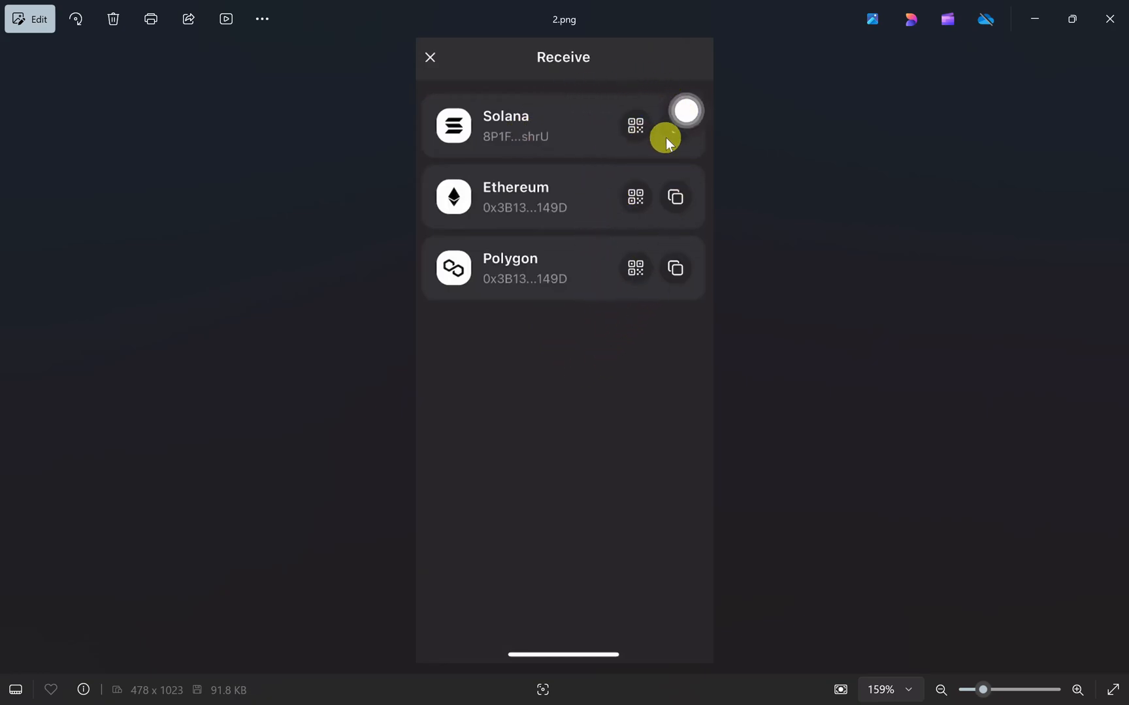
pyautogui.moveTo(675, 268)
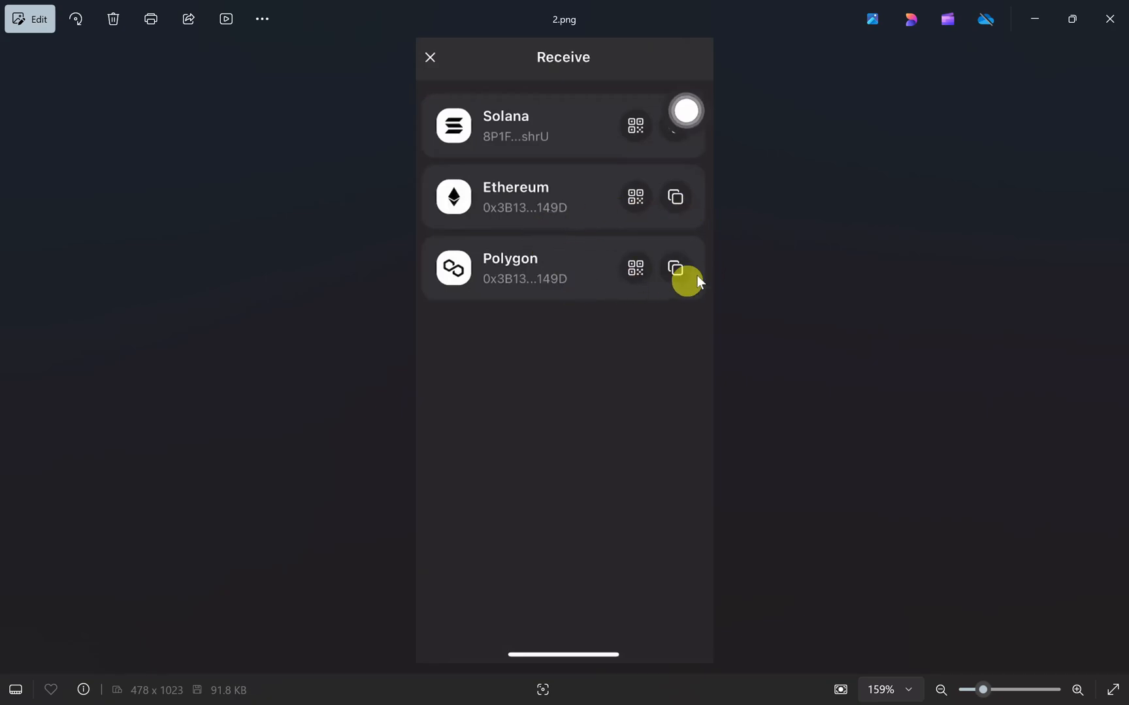
pyautogui.moveTo(478, 150)
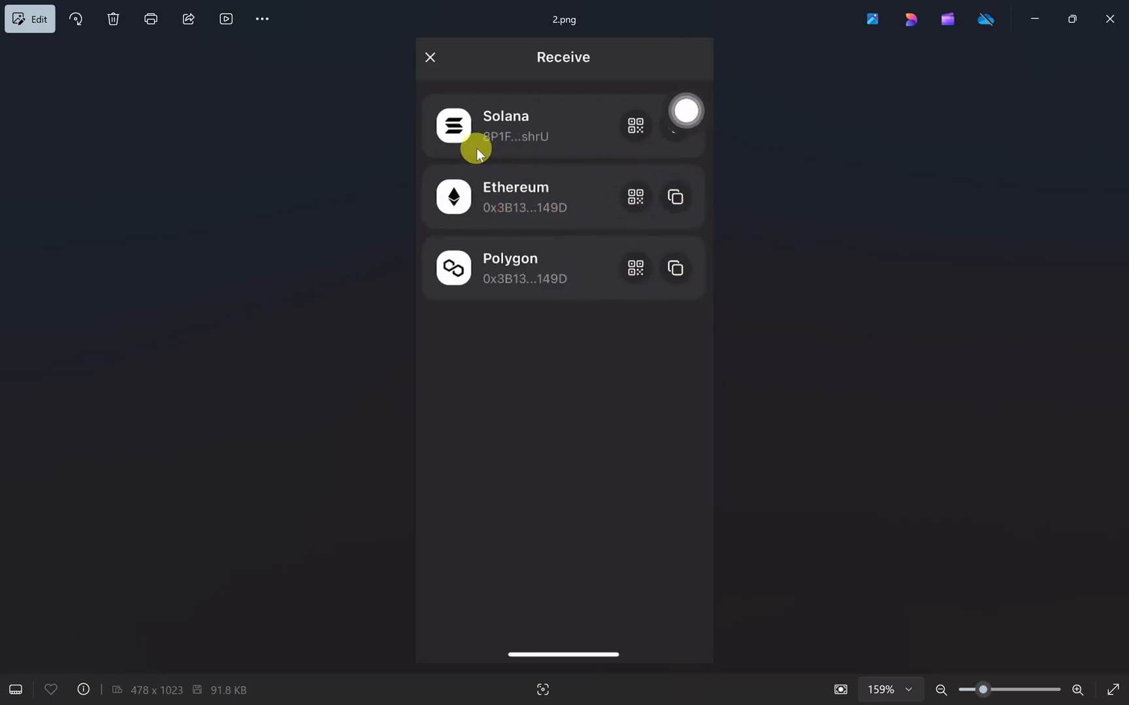
pyautogui.moveTo(525, 266)
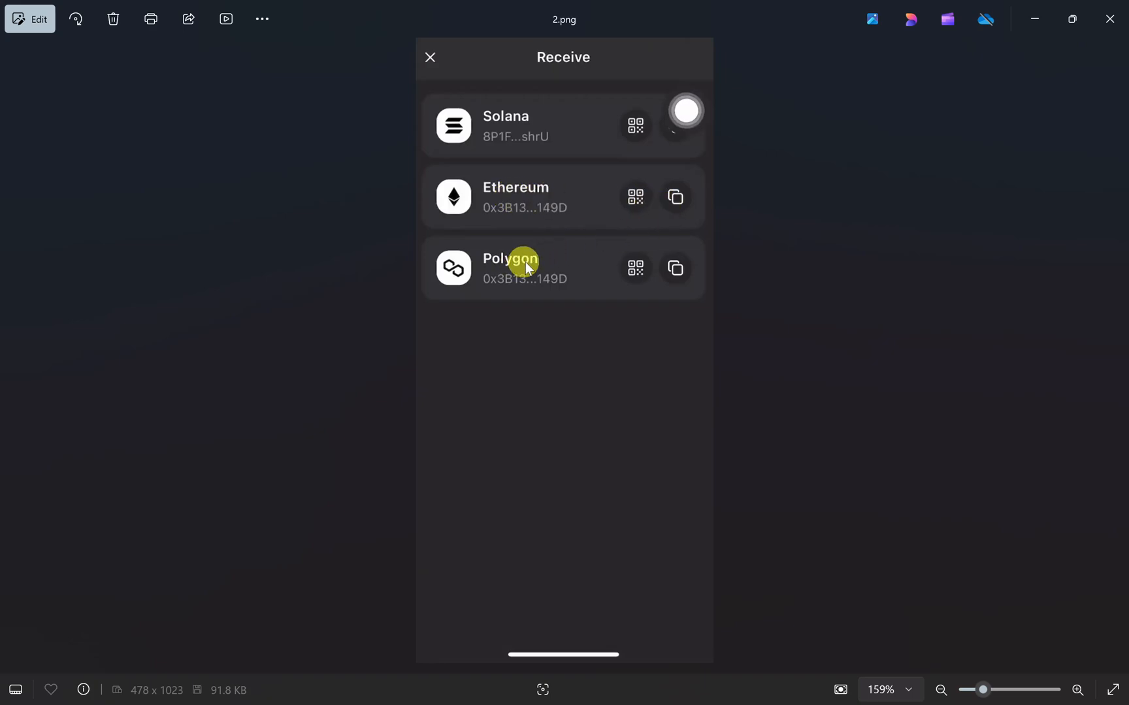
pyautogui.moveTo(533, 209)
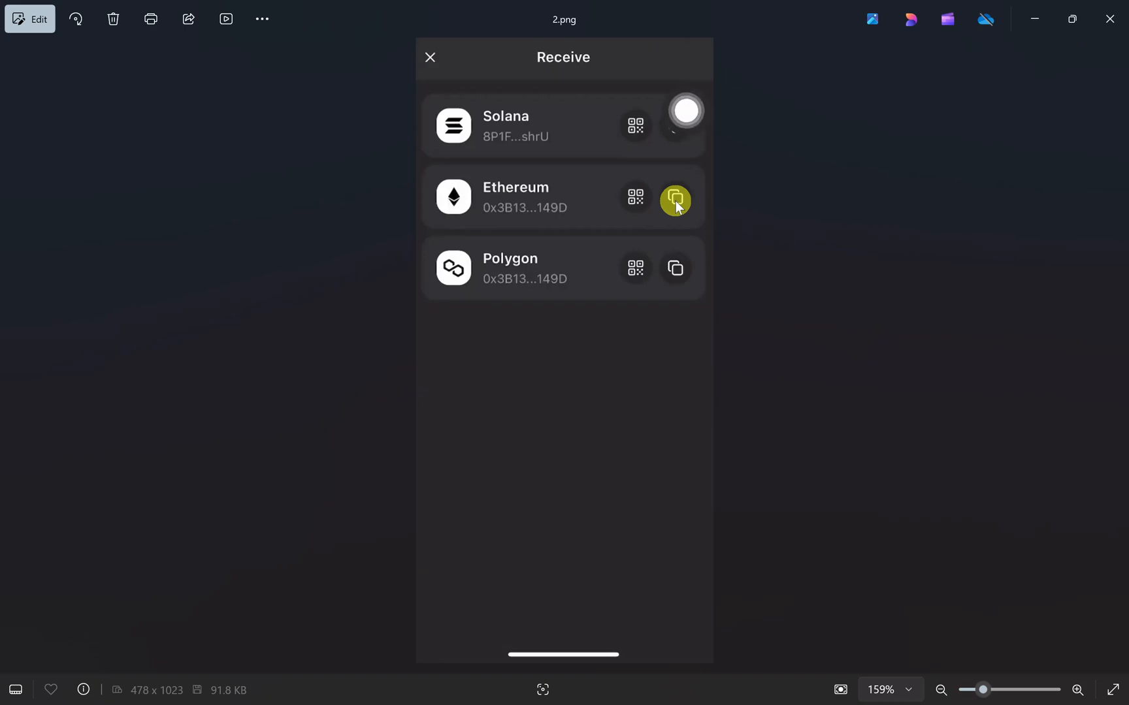
pyautogui.moveTo(523, 200)
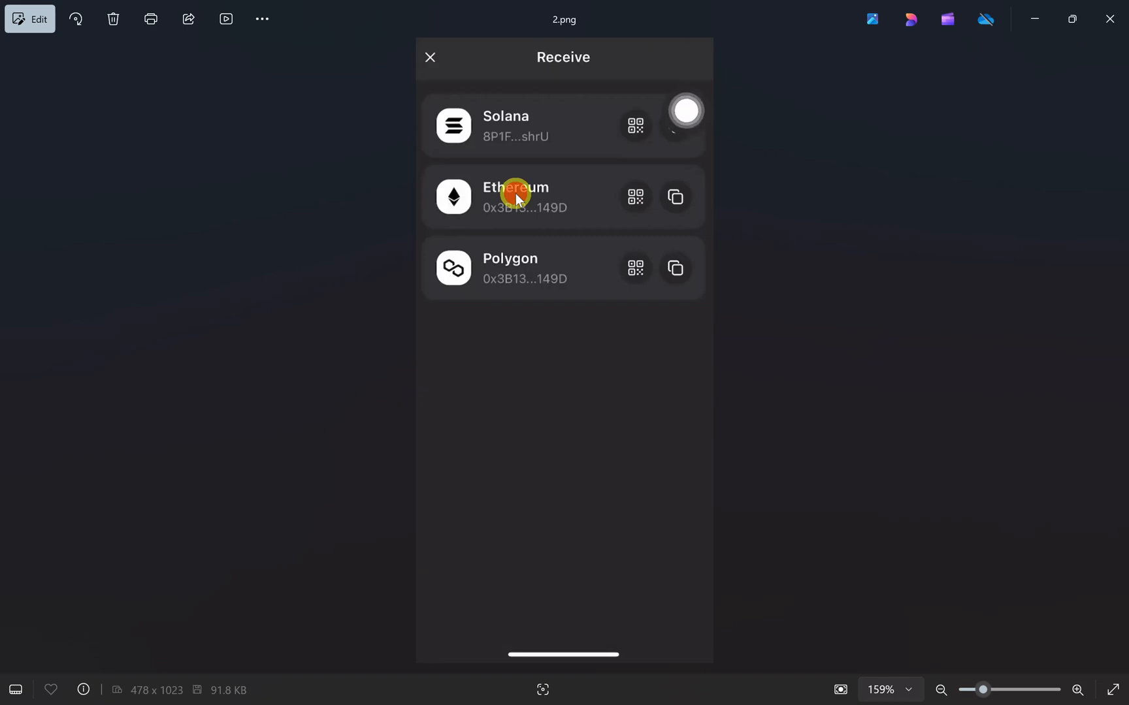
# - Advance to 3.png, the 'Your Ethereum Address' screenshot with its QR code
pyautogui.click(634, 196)
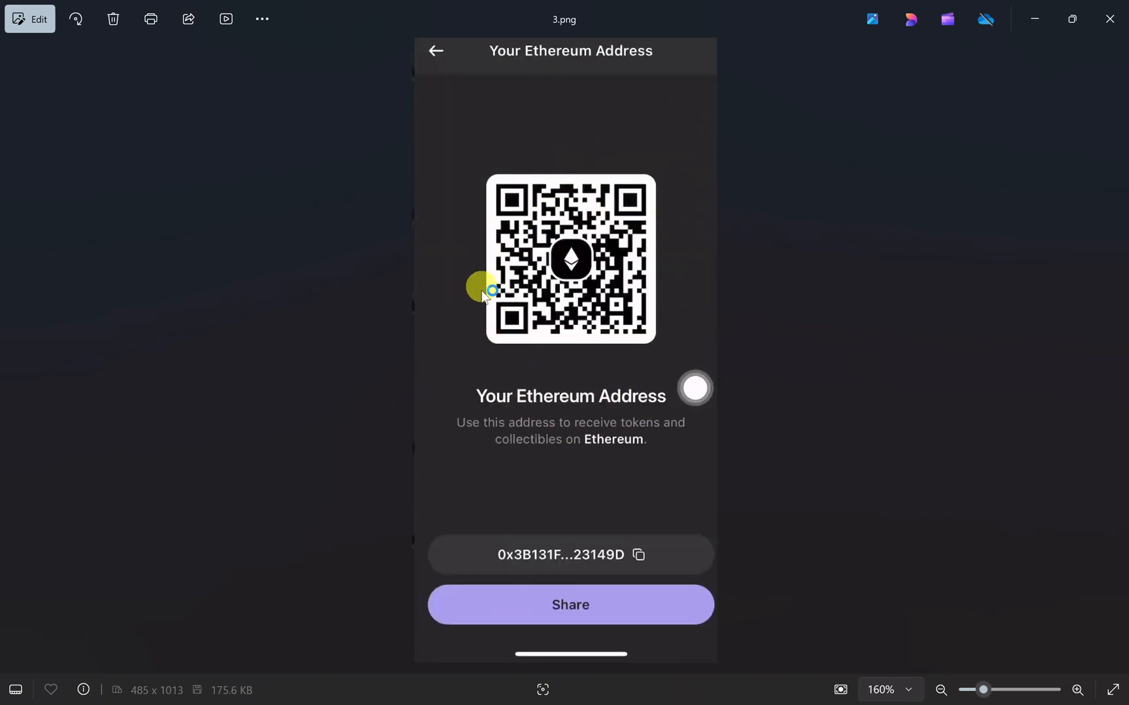
pyautogui.moveTo(538, 254)
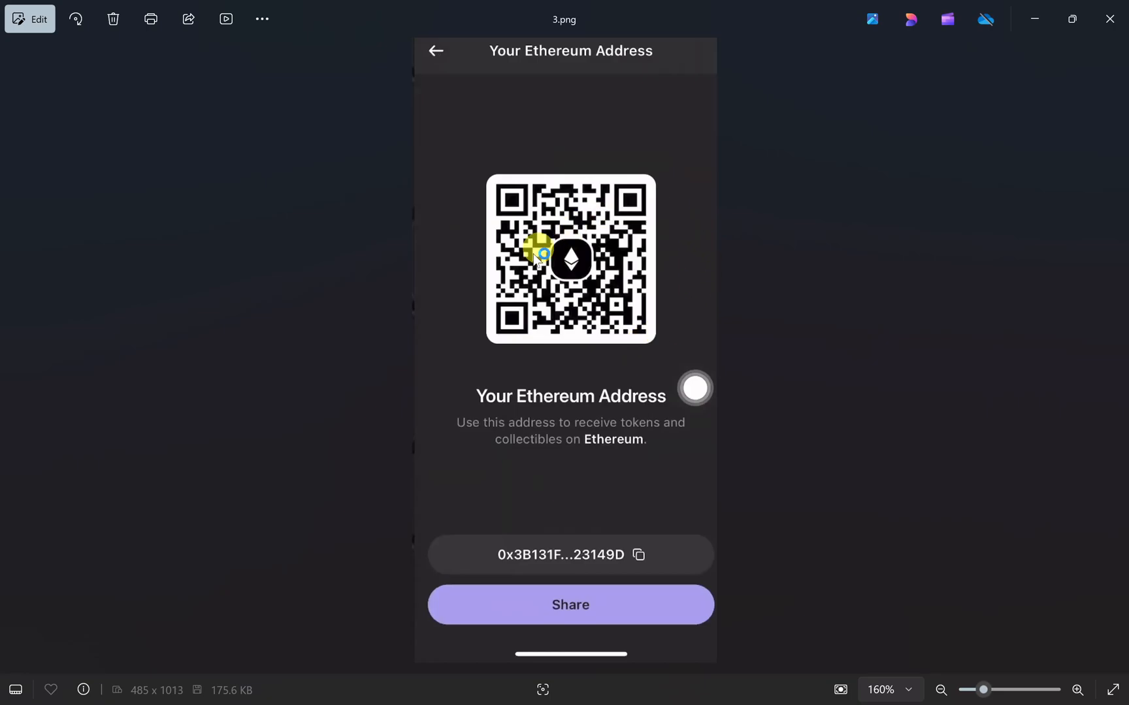
pyautogui.moveTo(664, 367)
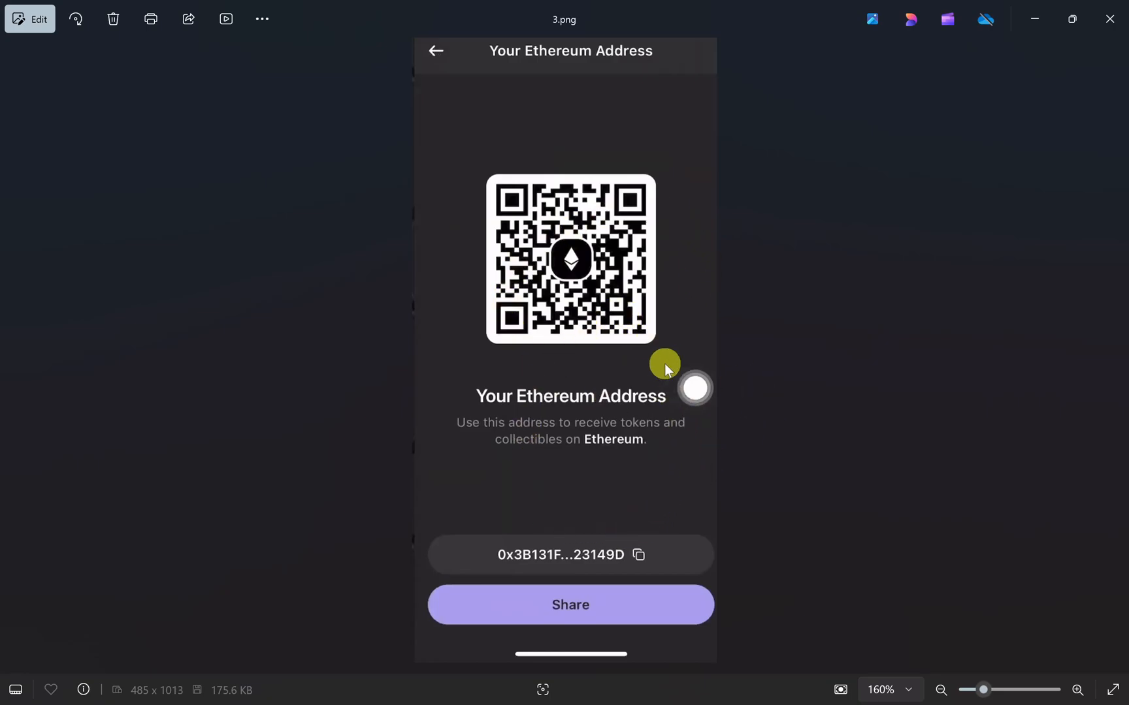
pyautogui.moveTo(522, 543)
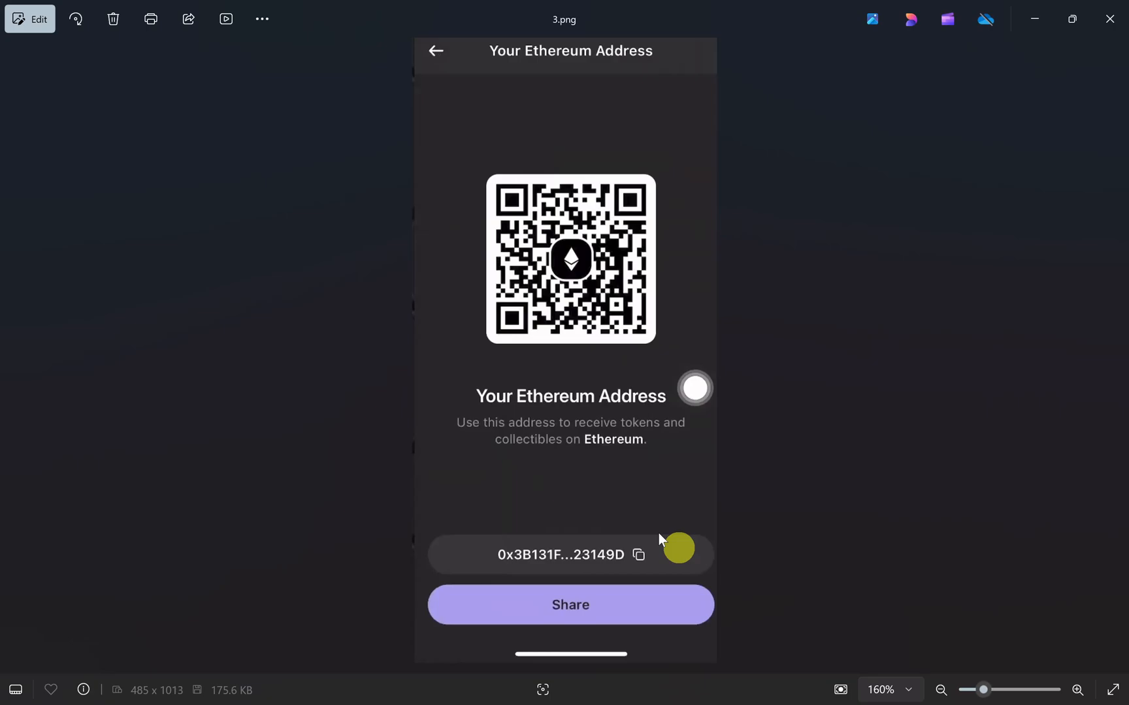
pyautogui.moveTo(1111, 352)
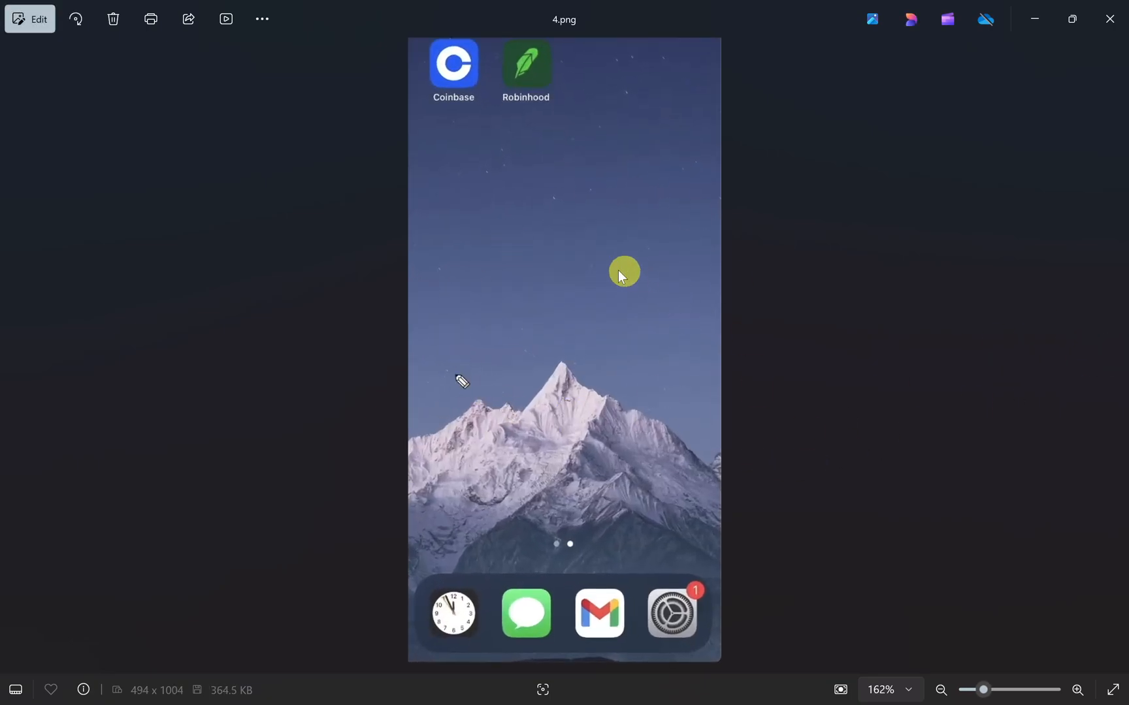
pyautogui.moveTo(1119, 349)
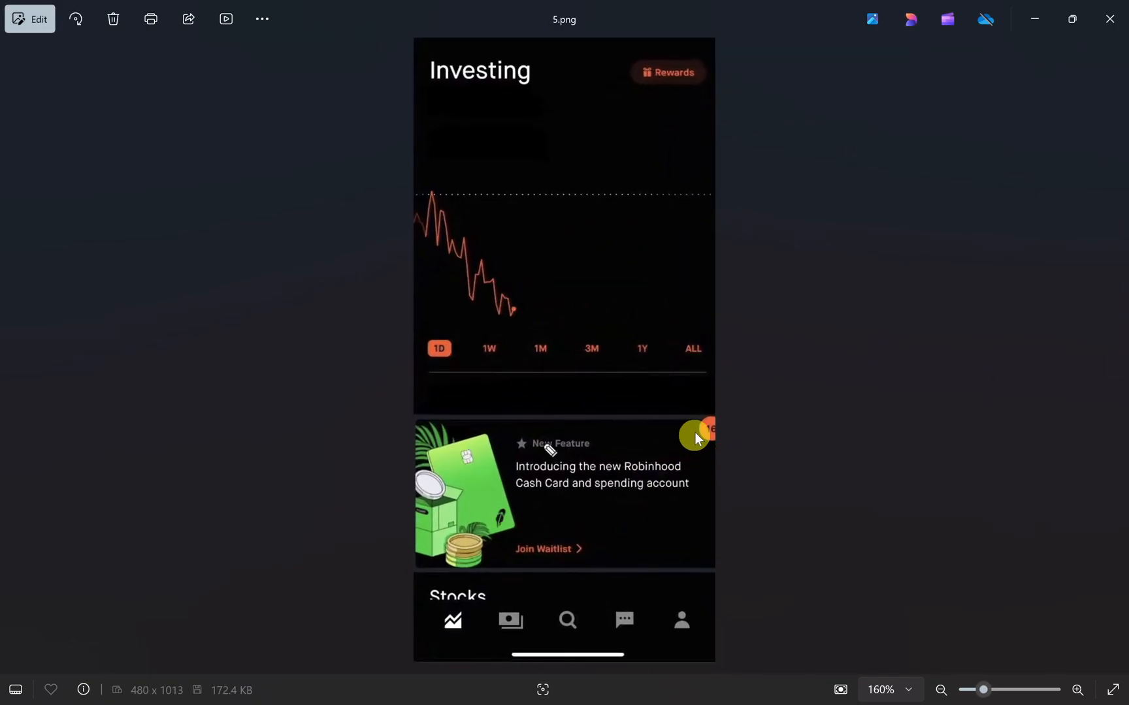
pyautogui.moveTo(565, 621)
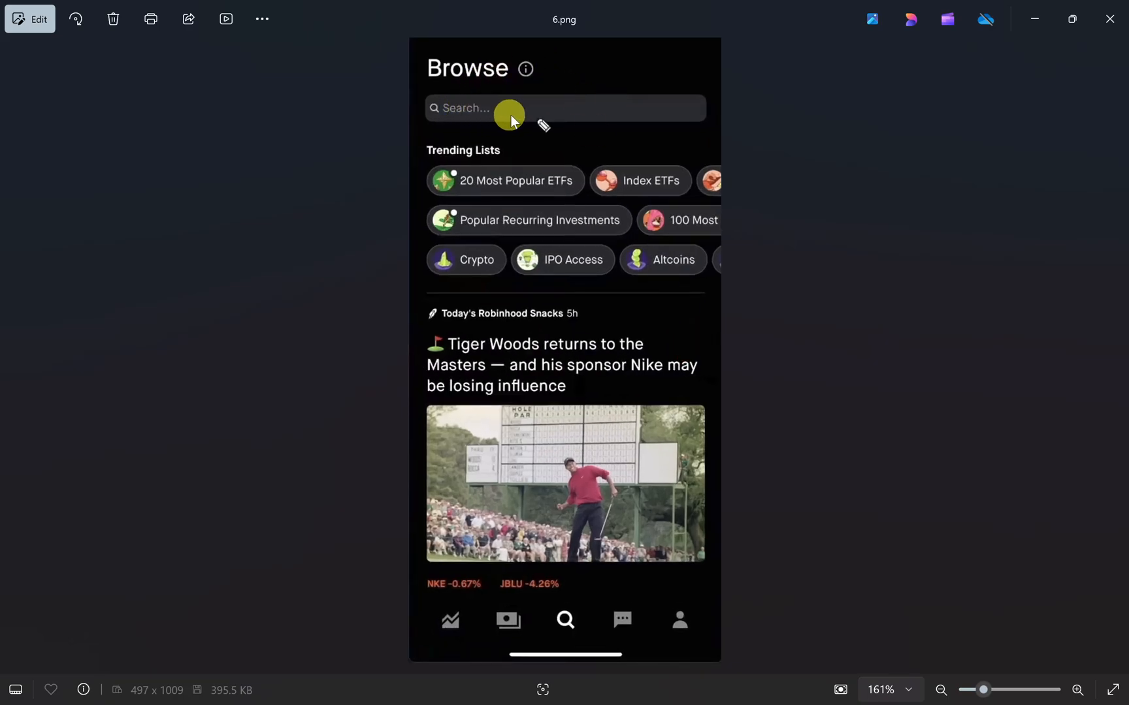
pyautogui.moveTo(1114, 354)
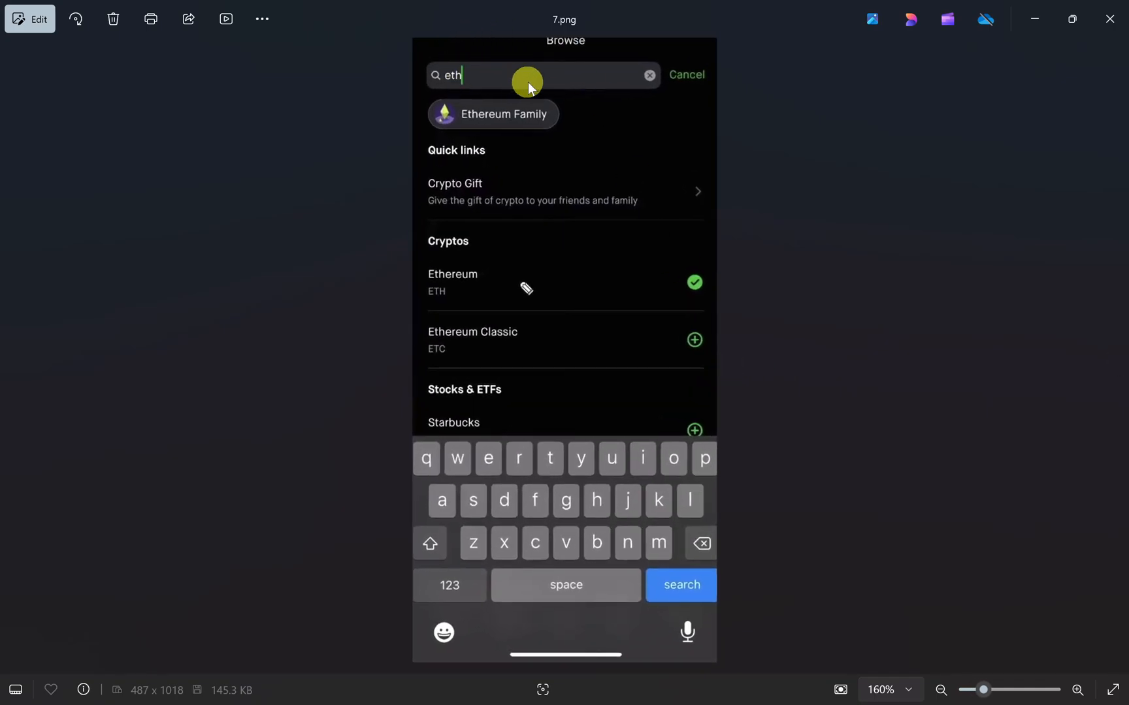
pyautogui.moveTo(518, 79)
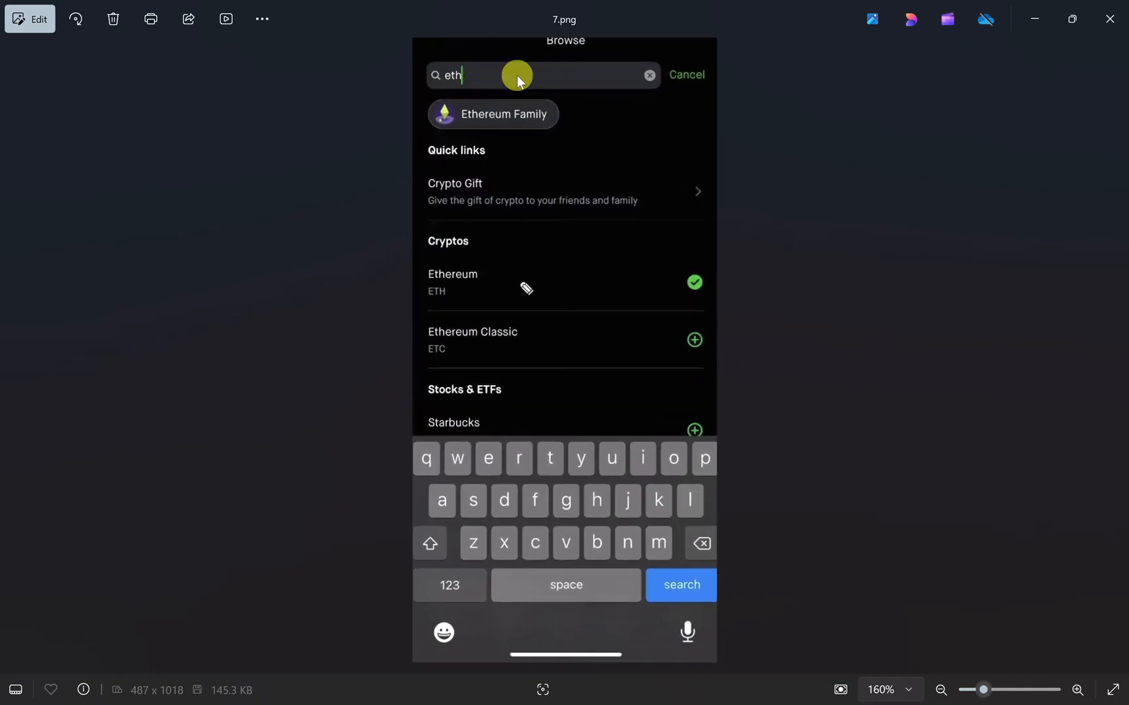
pyautogui.moveTo(489, 295)
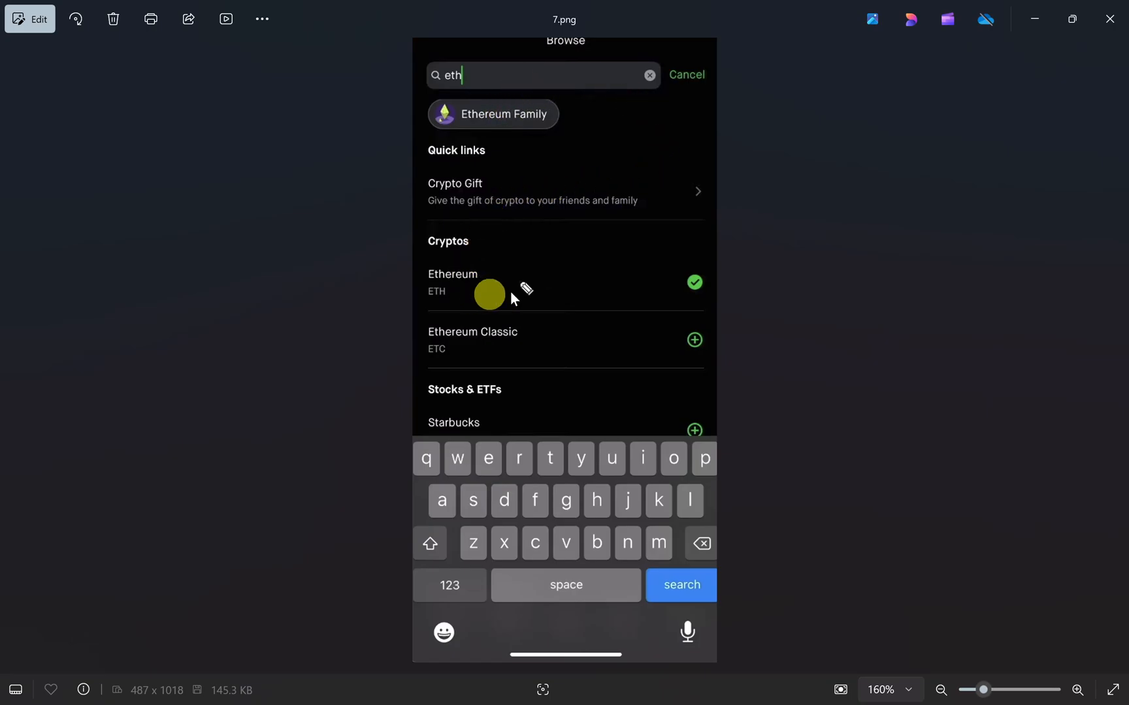
pyautogui.moveTo(655, 245)
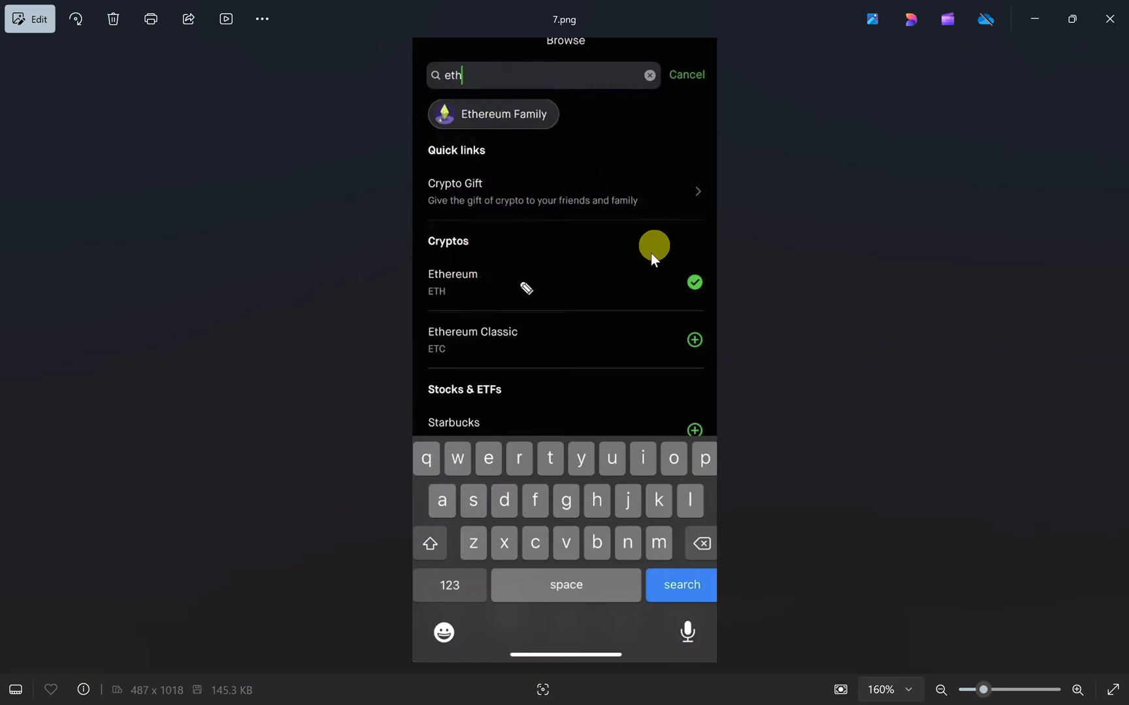
pyautogui.moveTo(464, 284)
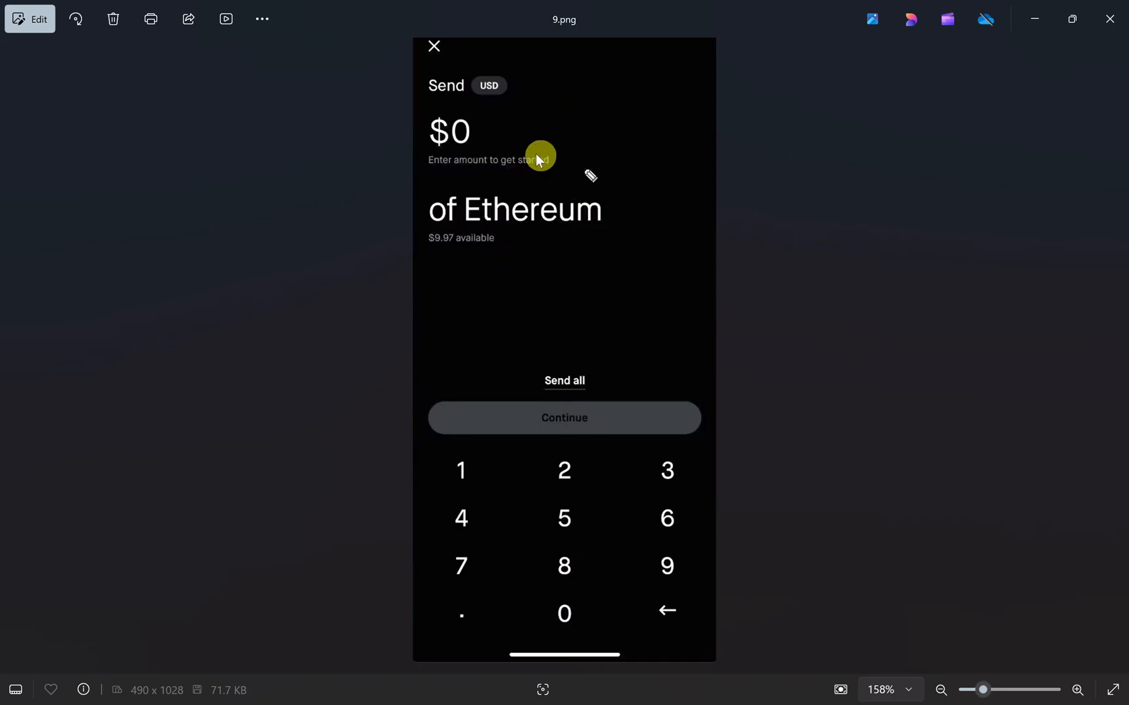
pyautogui.moveTo(524, 128)
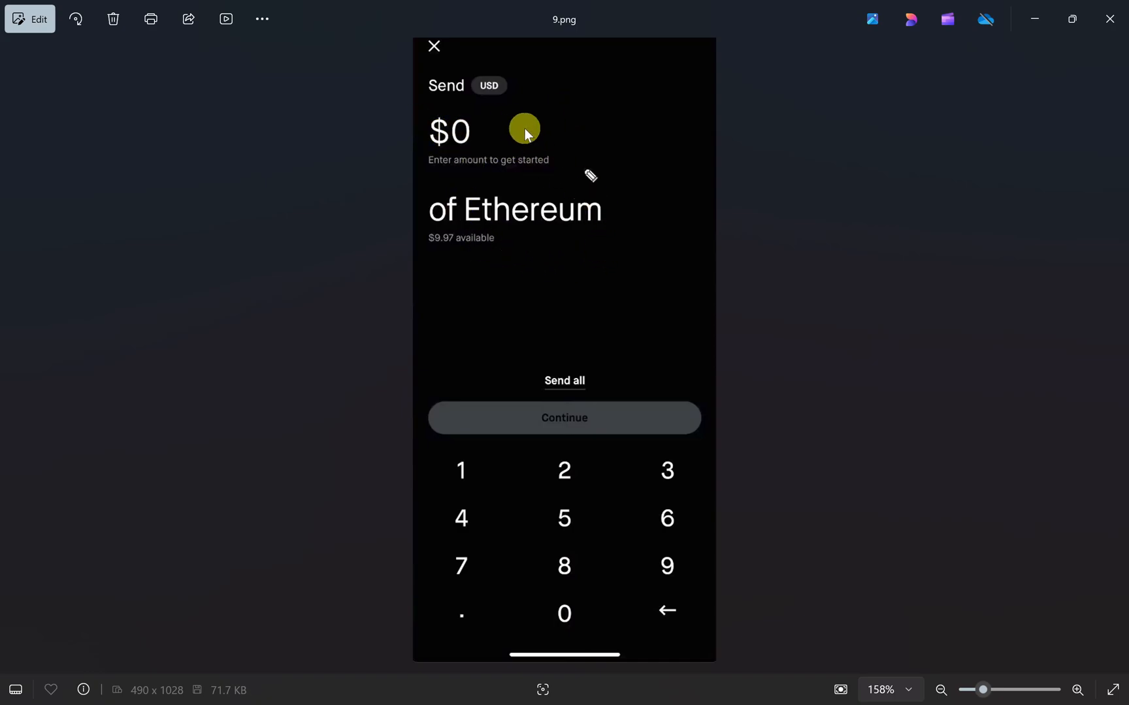
pyautogui.moveTo(488, 135)
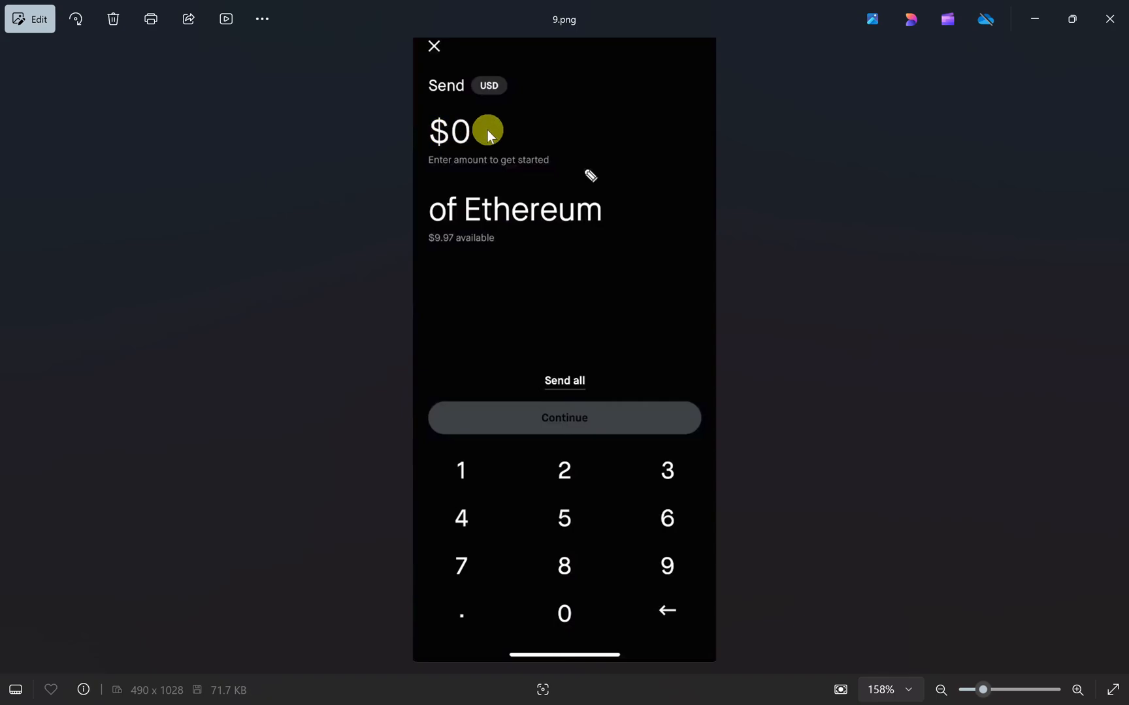
pyautogui.moveTo(594, 432)
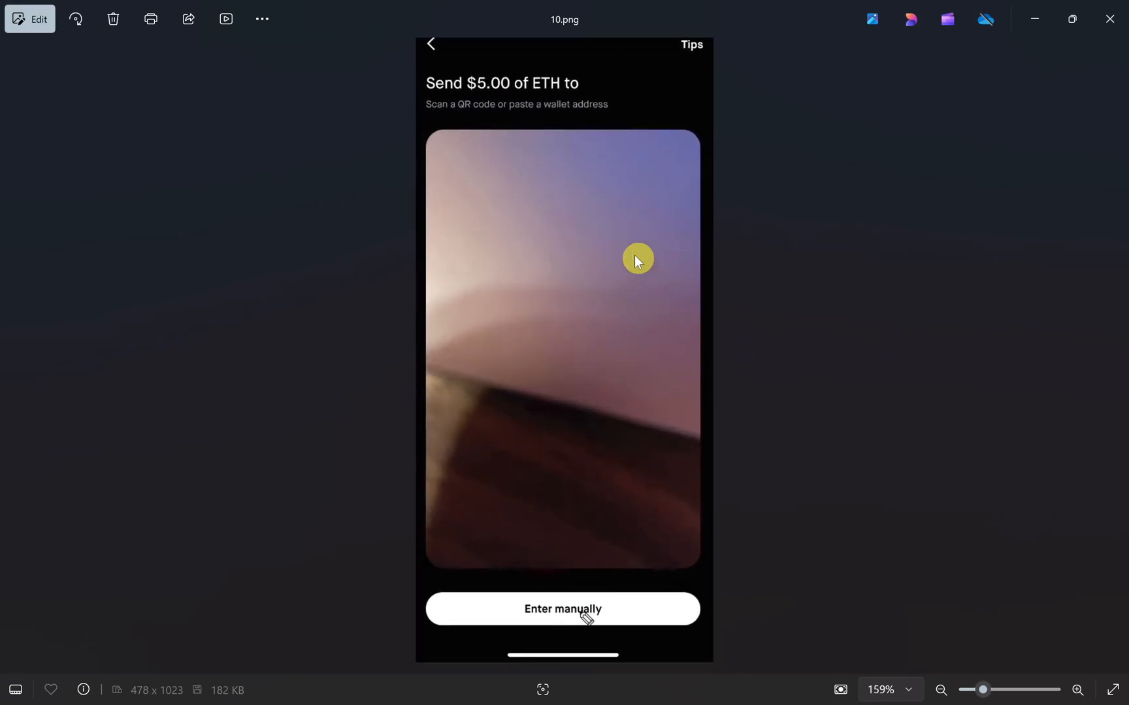
pyautogui.moveTo(567, 342)
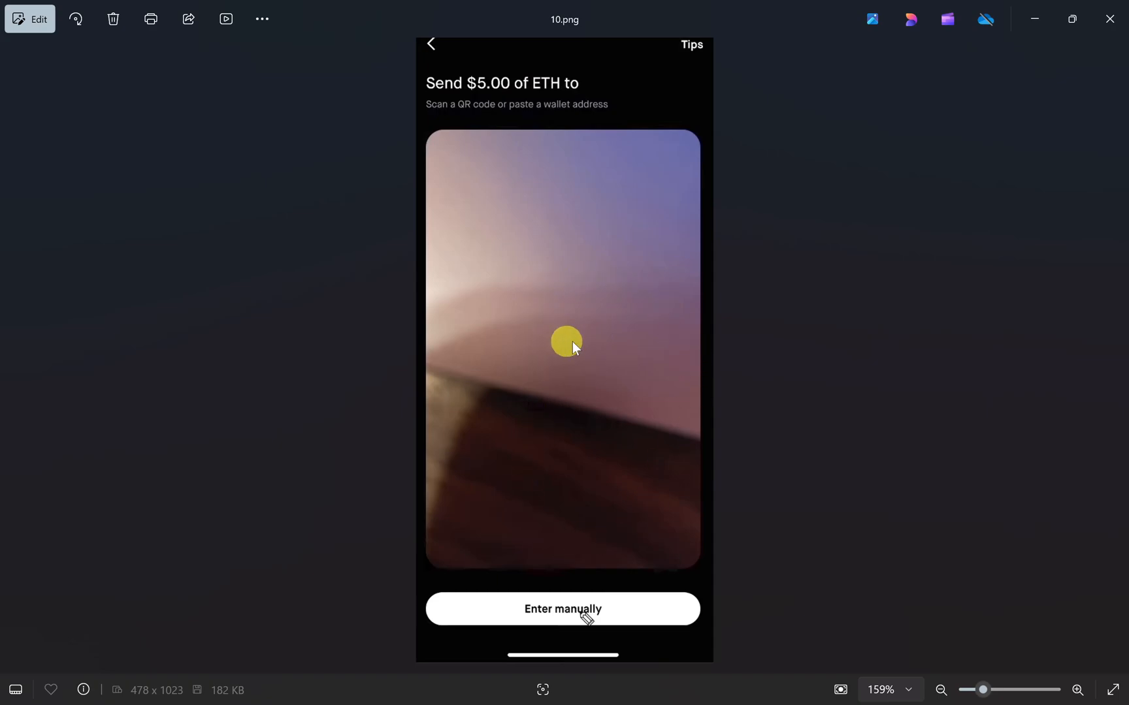
pyautogui.moveTo(711, 254)
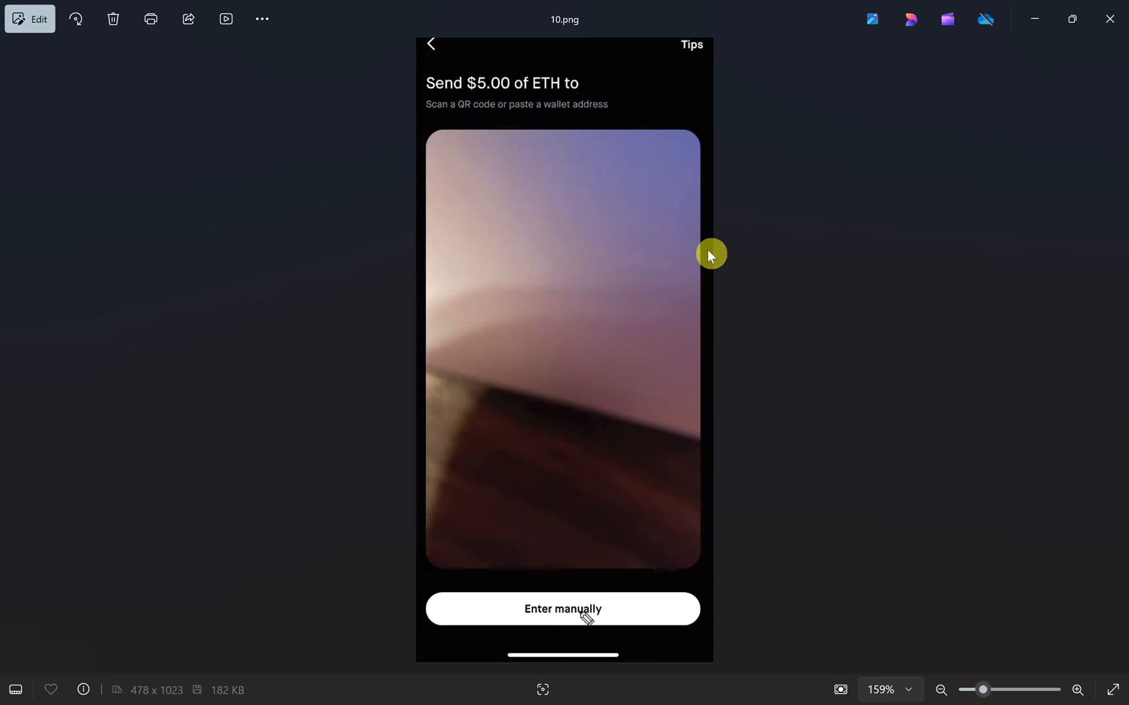
pyautogui.moveTo(673, 353)
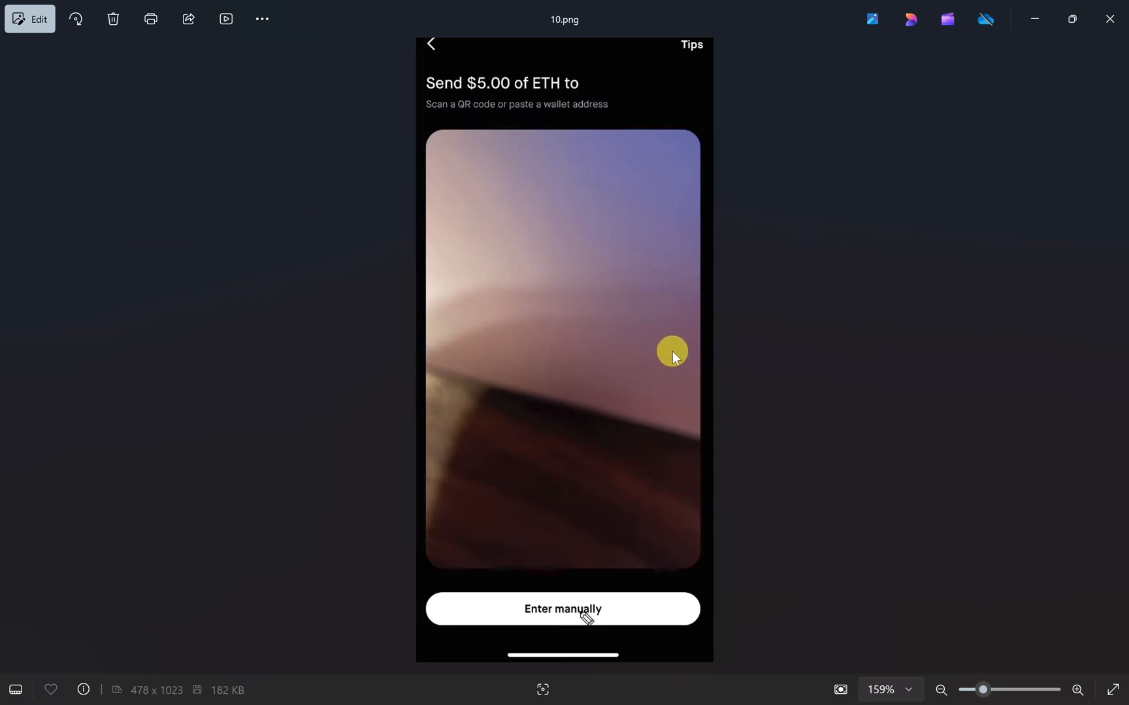
pyautogui.moveTo(684, 382)
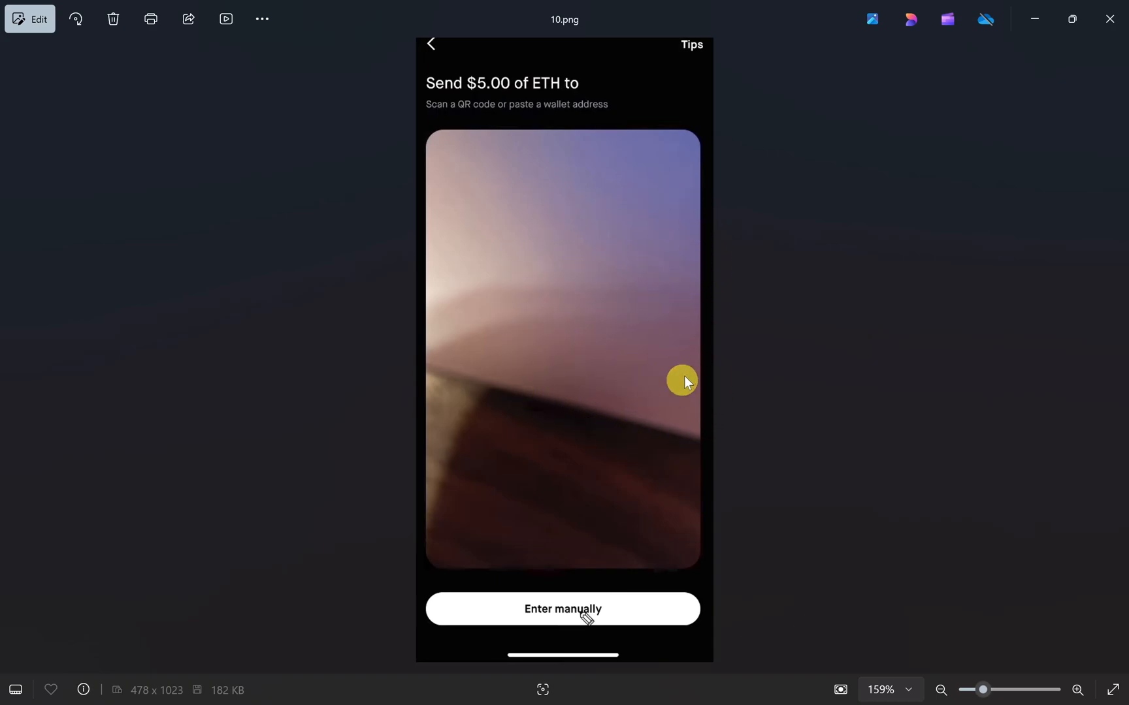
pyautogui.moveTo(712, 403)
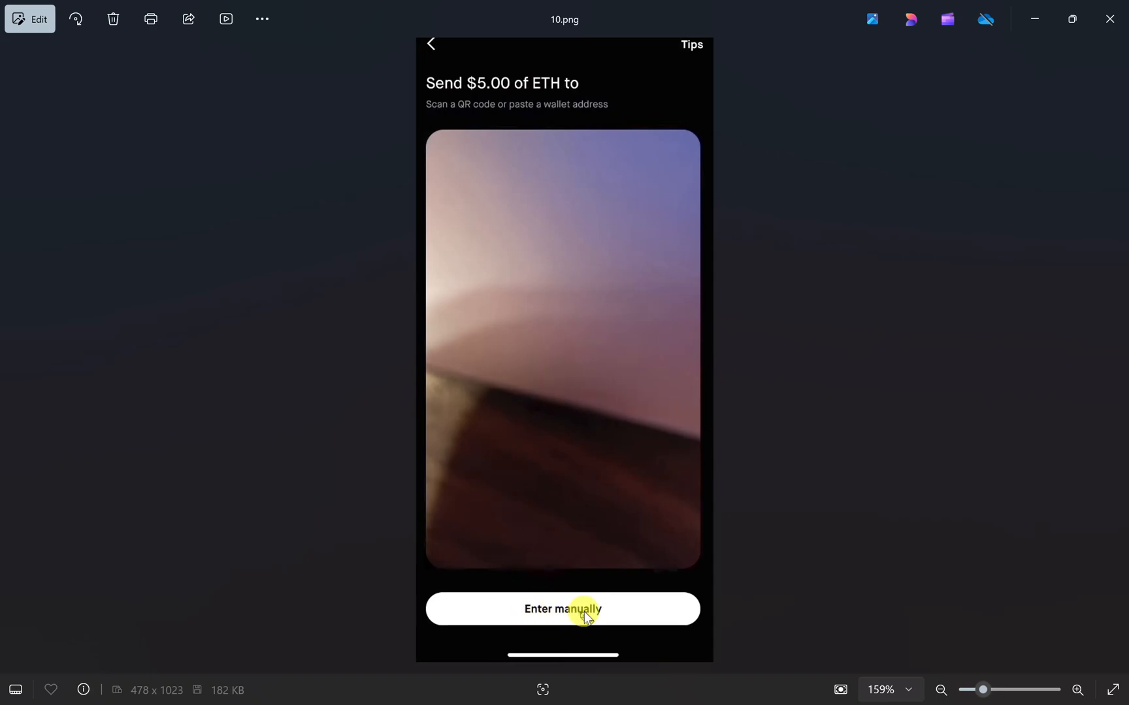
pyautogui.press('Right')
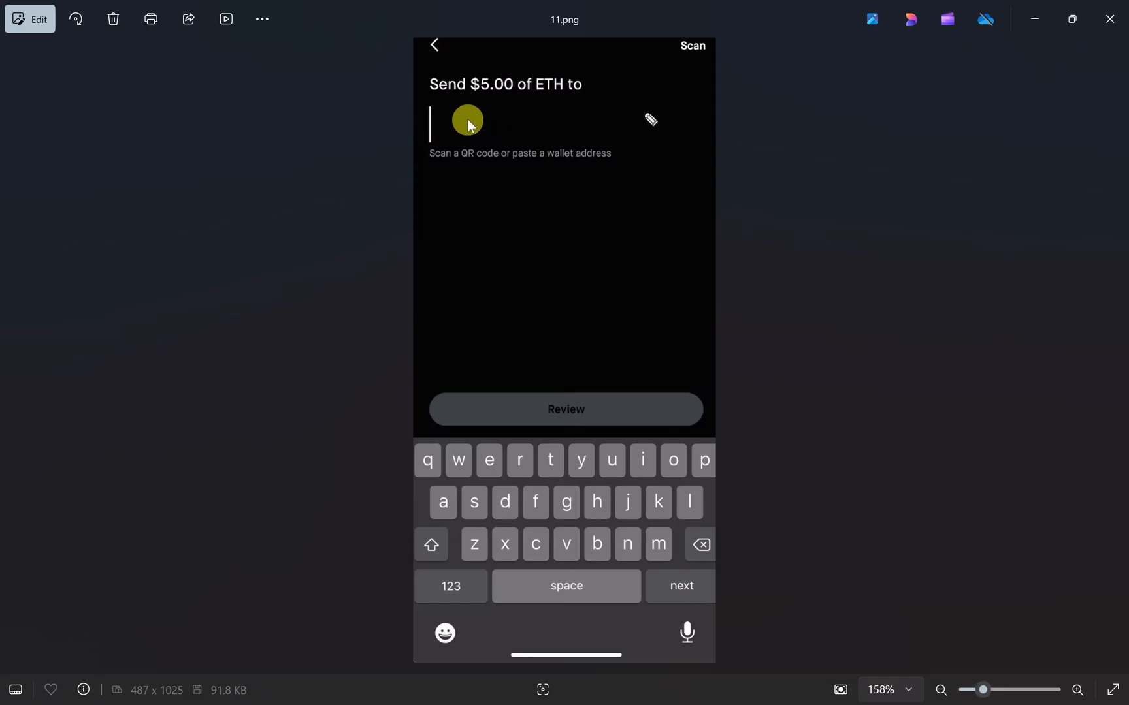
pyautogui.moveTo(542, 129)
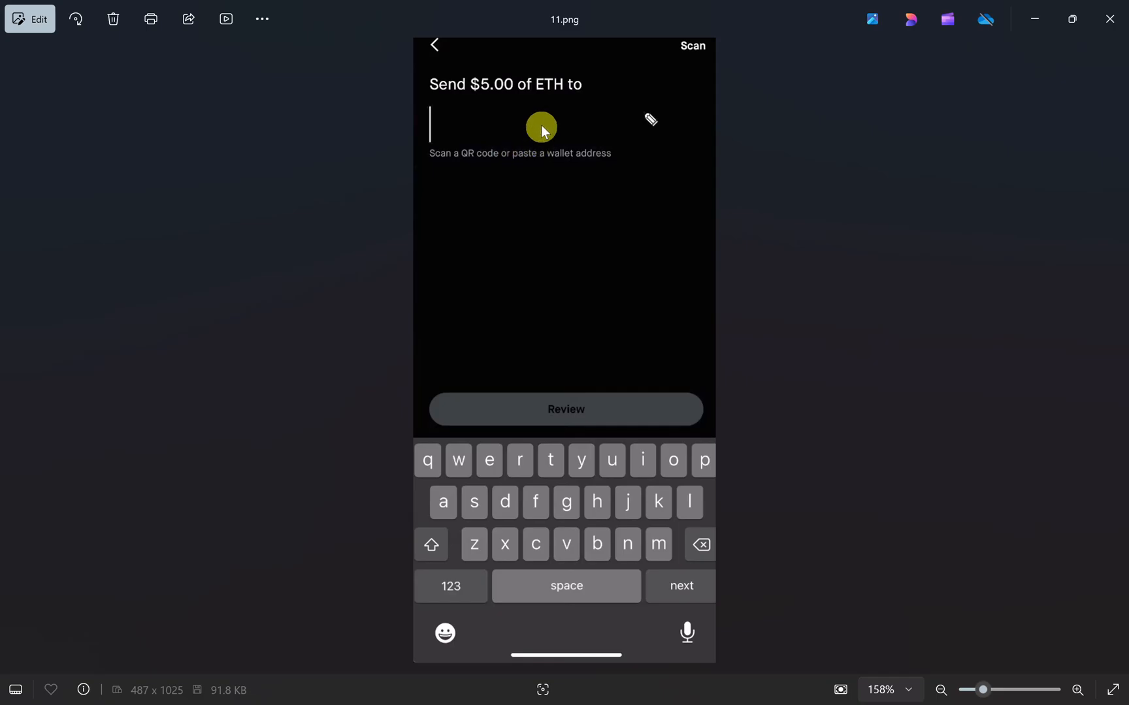
pyautogui.moveTo(521, 113)
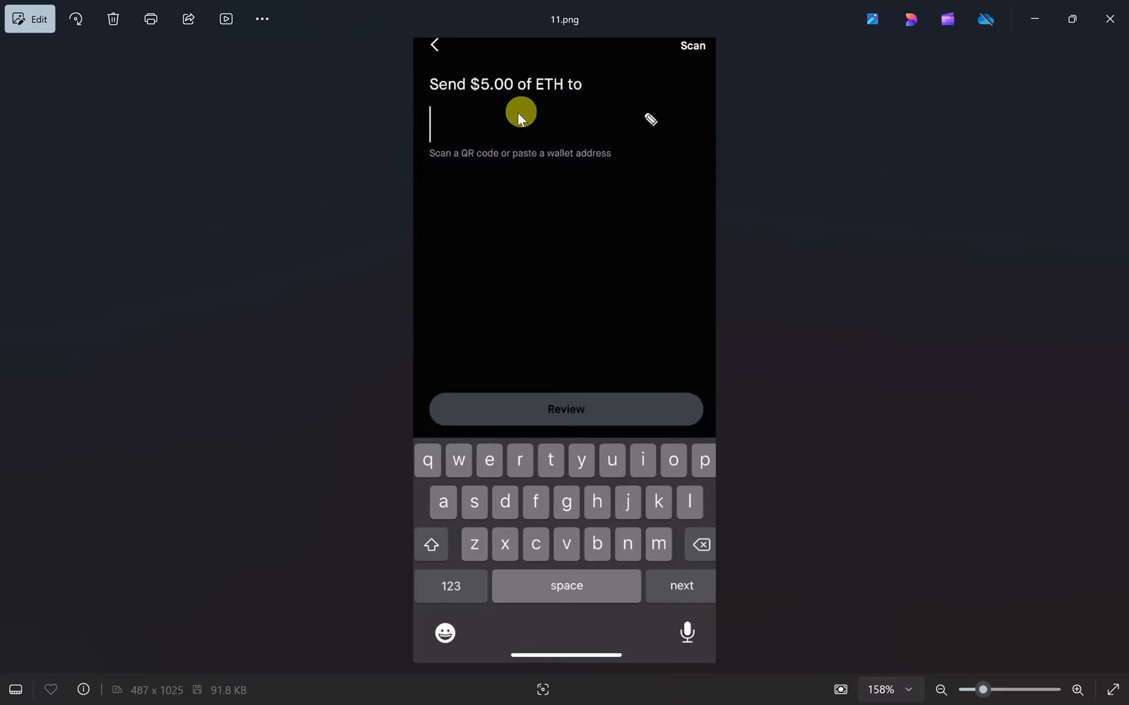
pyautogui.moveTo(496, 141)
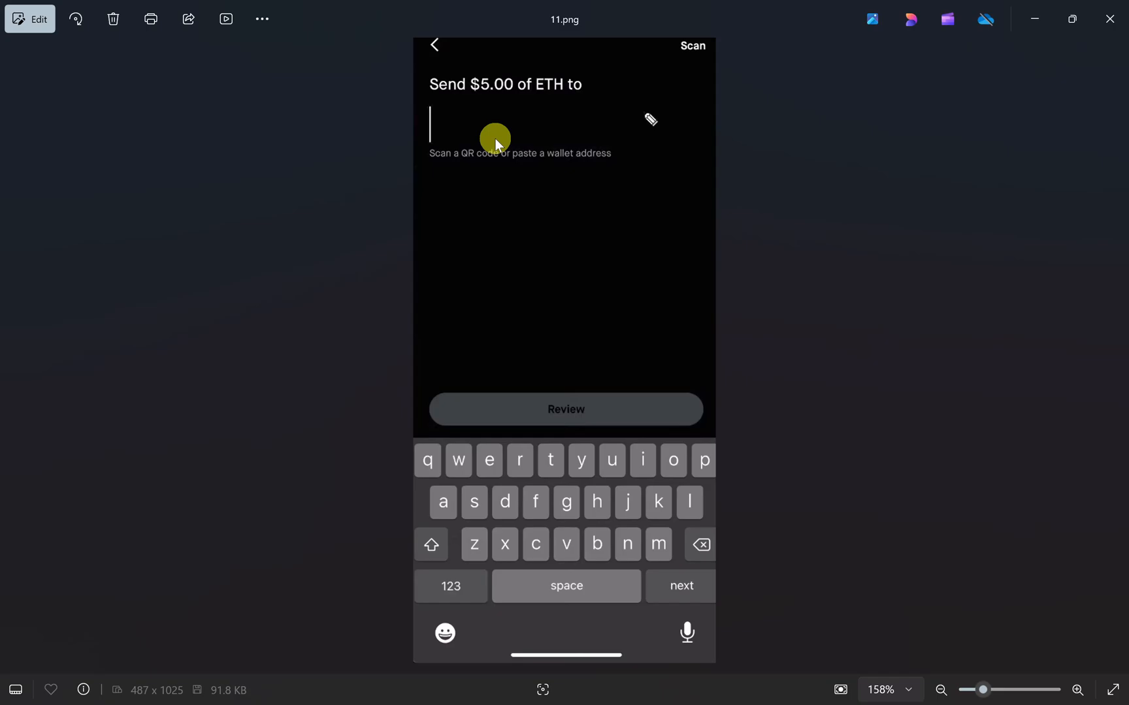
pyautogui.moveTo(573, 135)
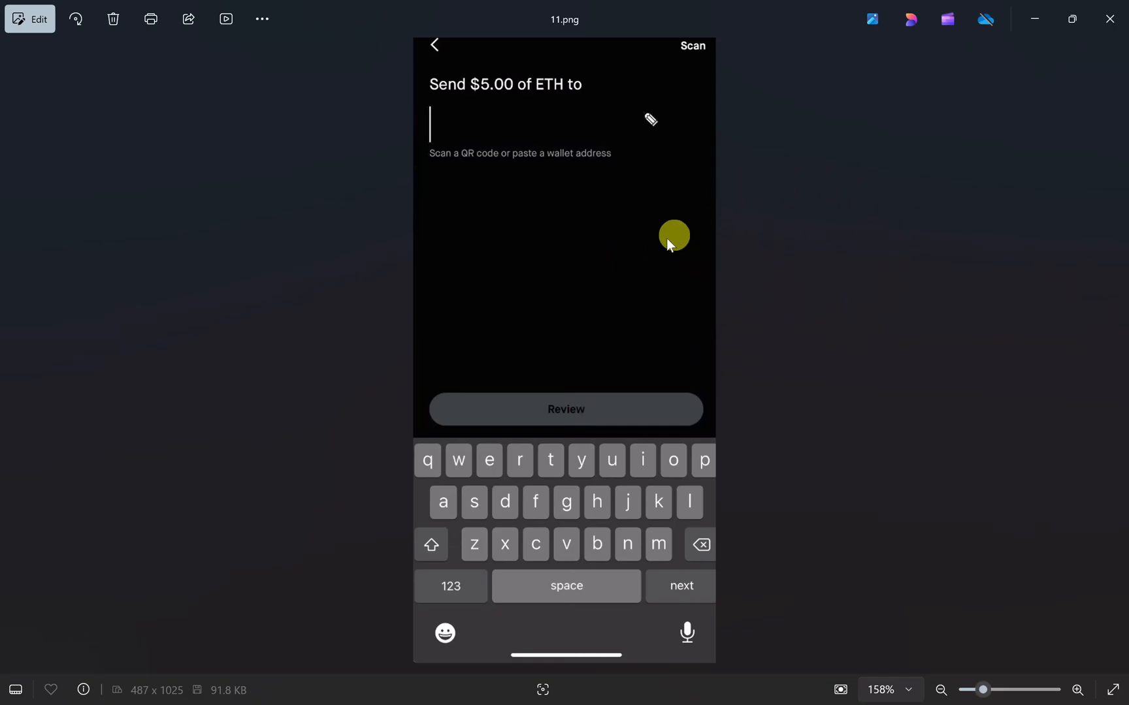
pyautogui.moveTo(738, 361)
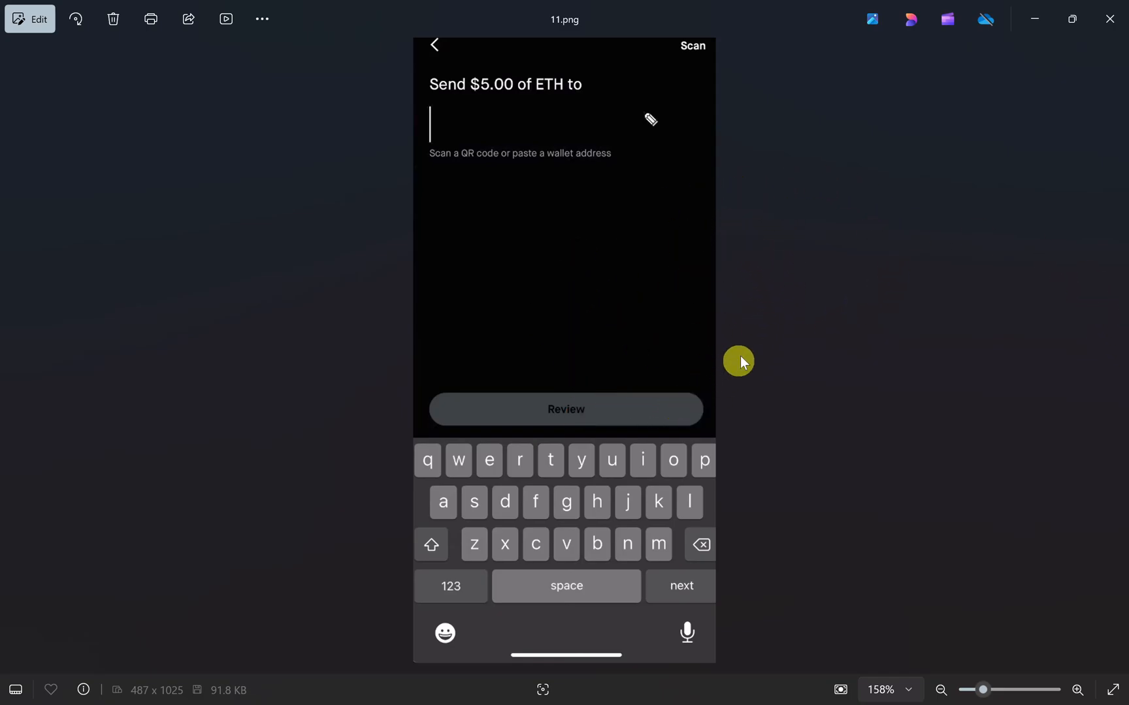
pyautogui.moveTo(586, 382)
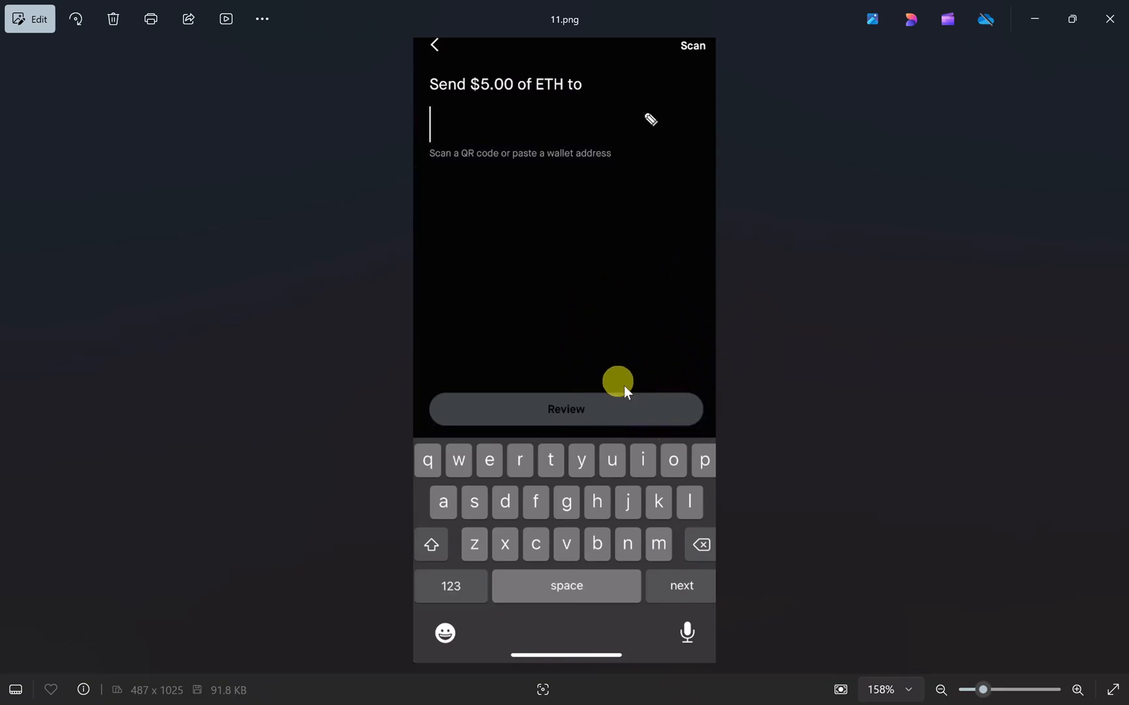
pyautogui.moveTo(559, 339)
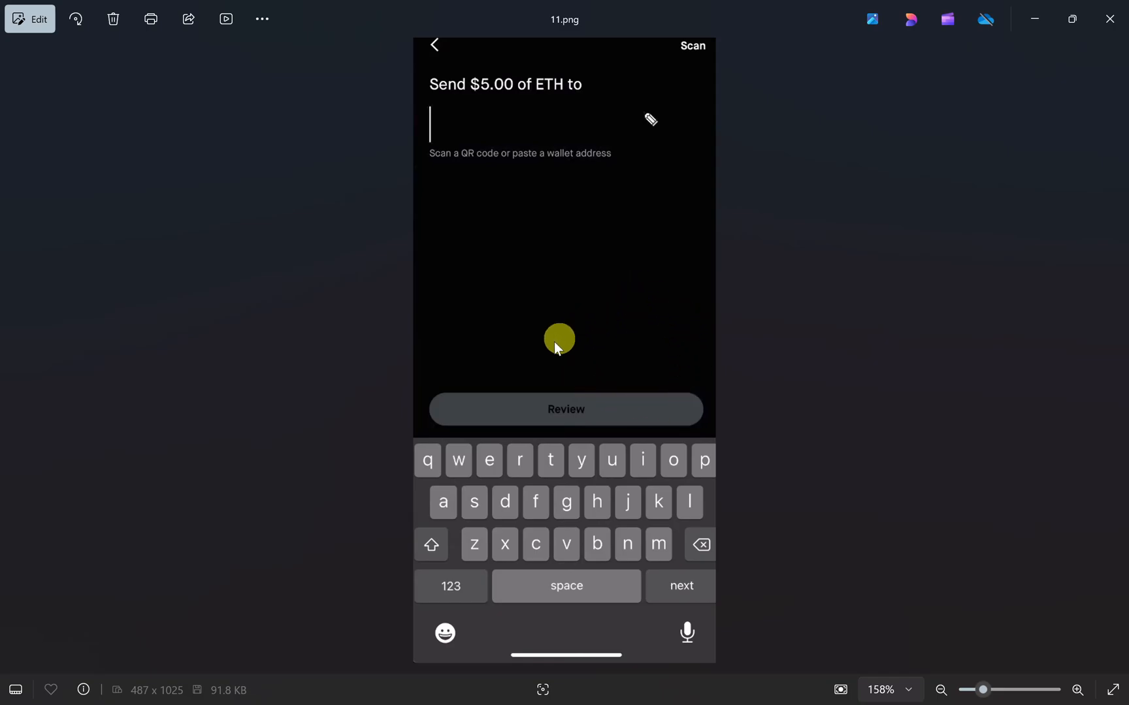
pyautogui.moveTo(465, 226)
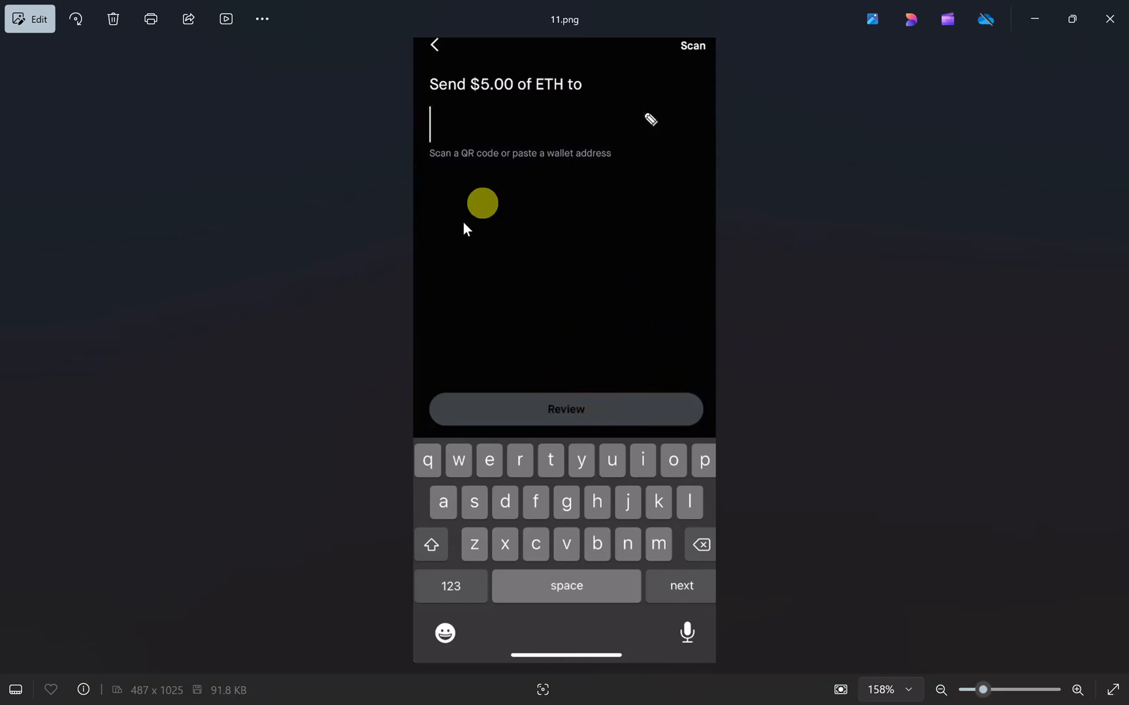
pyautogui.moveTo(617, 175)
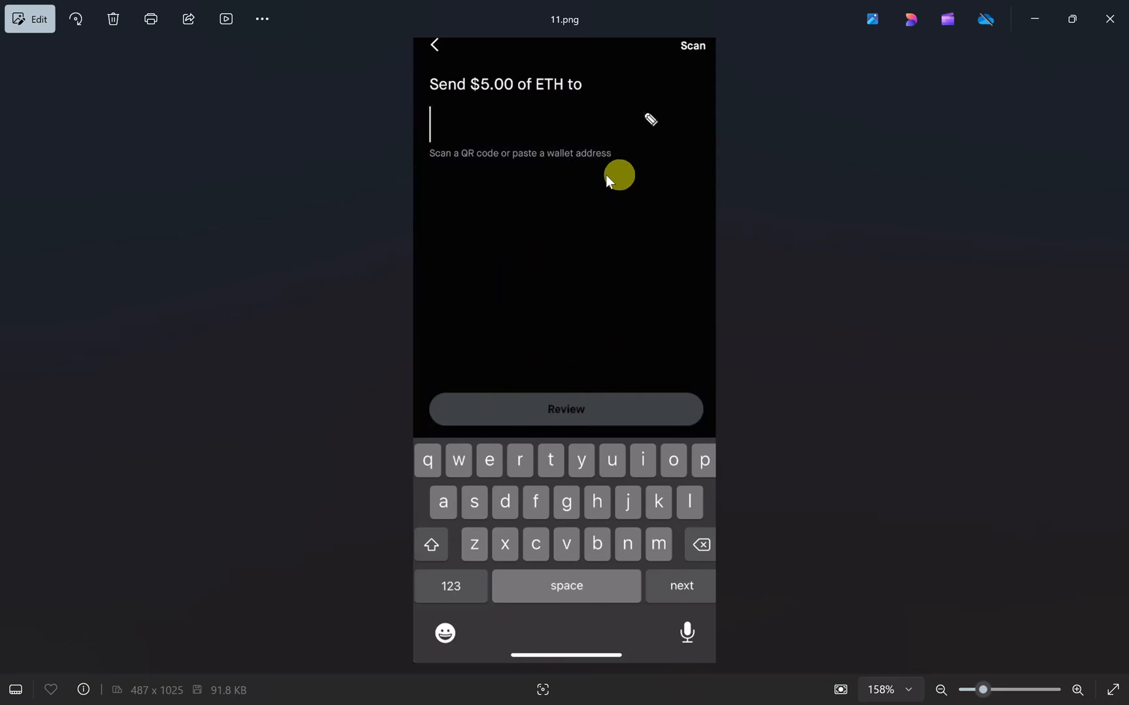
pyautogui.moveTo(622, 358)
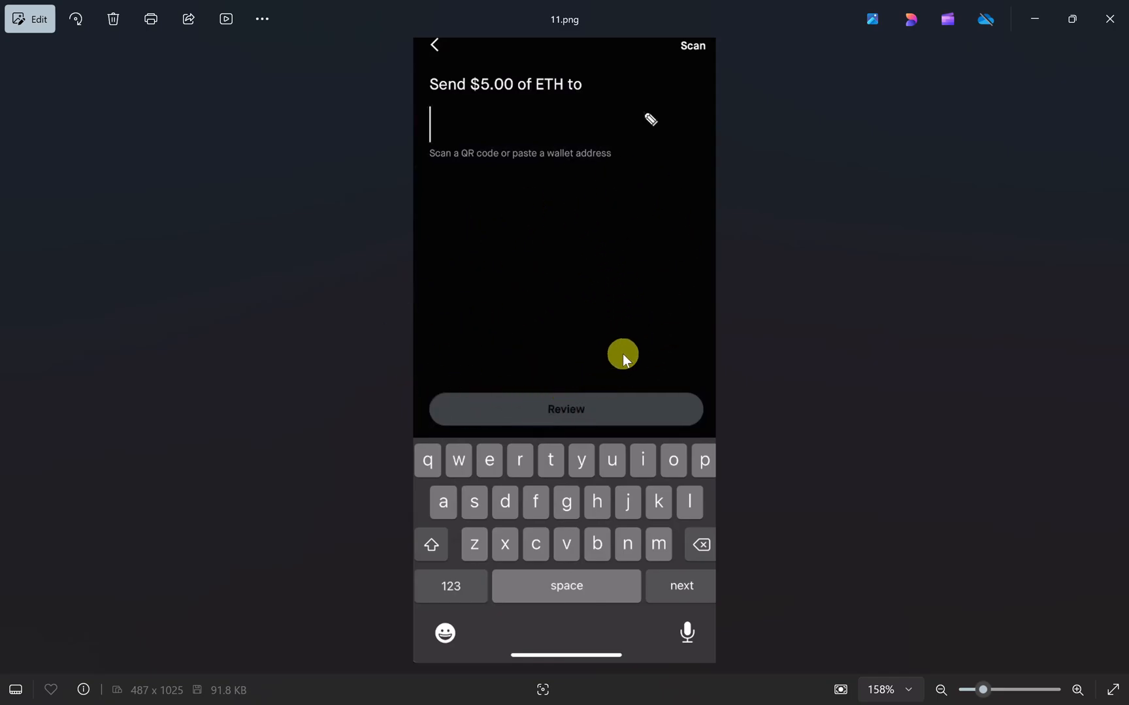